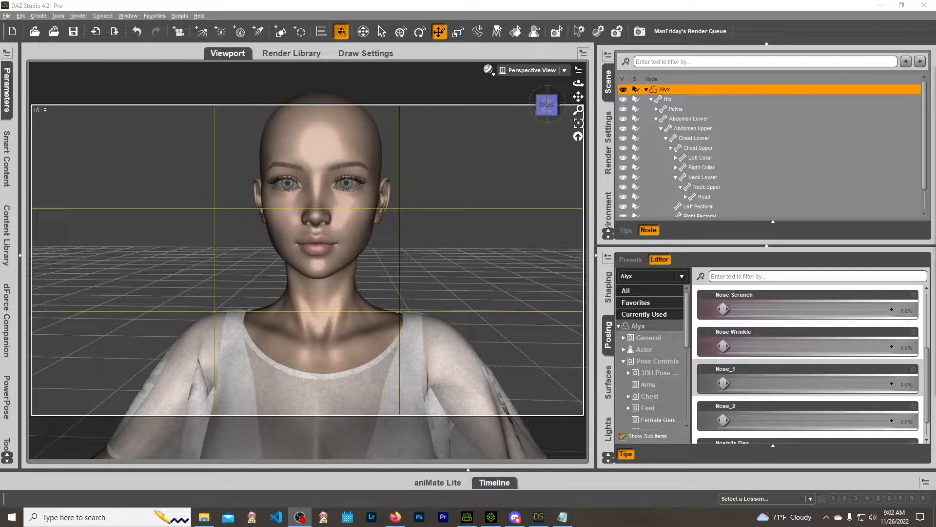
mouse_move(751, 306)
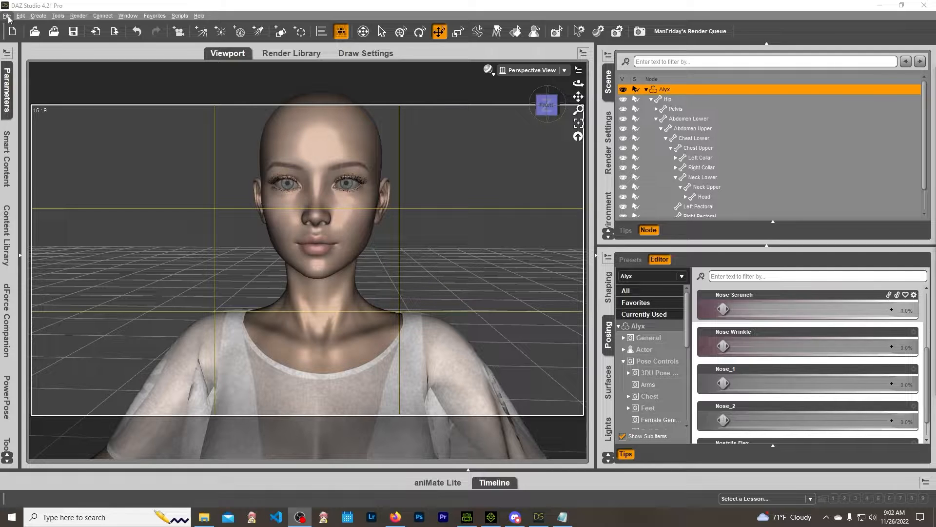
- Export the unmodified Alyx figure as FBX 'Base Model' into Desktop\temp, accepting the default FBX options
left_click(7, 15)
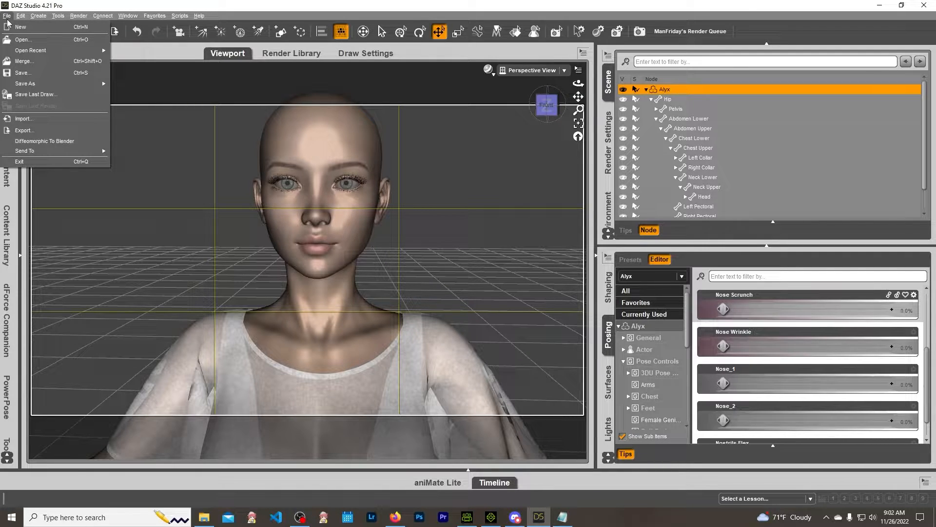
mouse_move(25, 130)
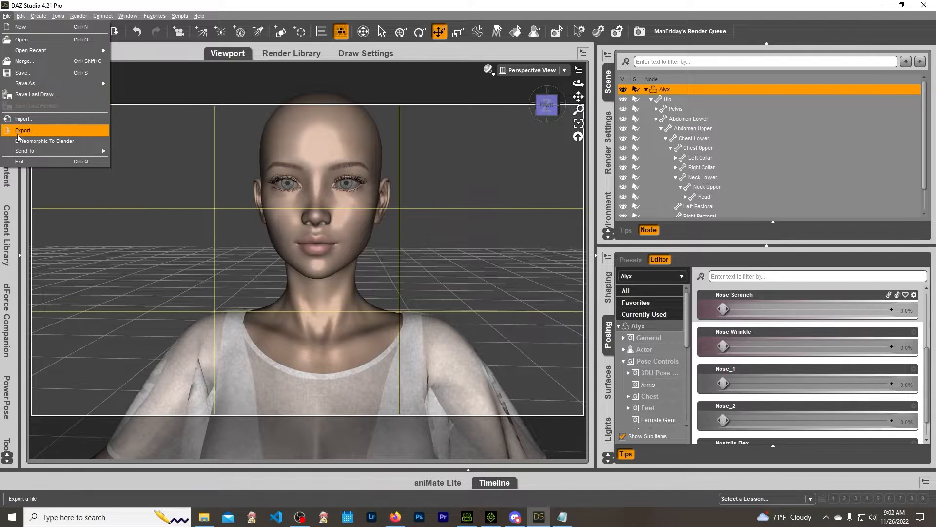
left_click(25, 130)
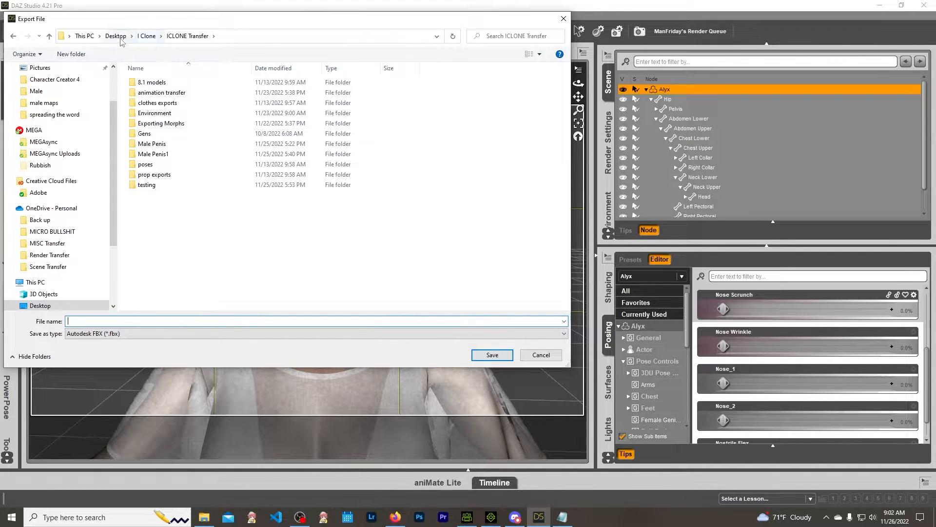
left_click(115, 36)
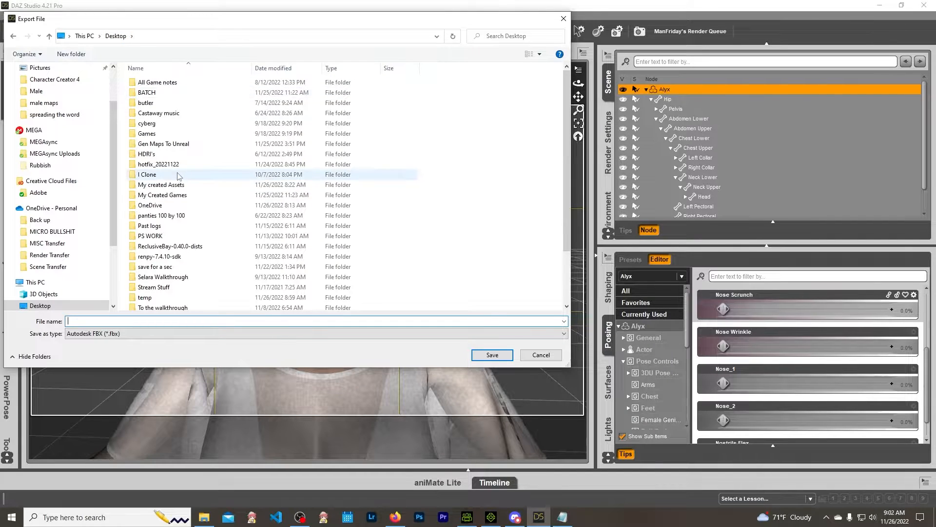
double_click(145, 297)
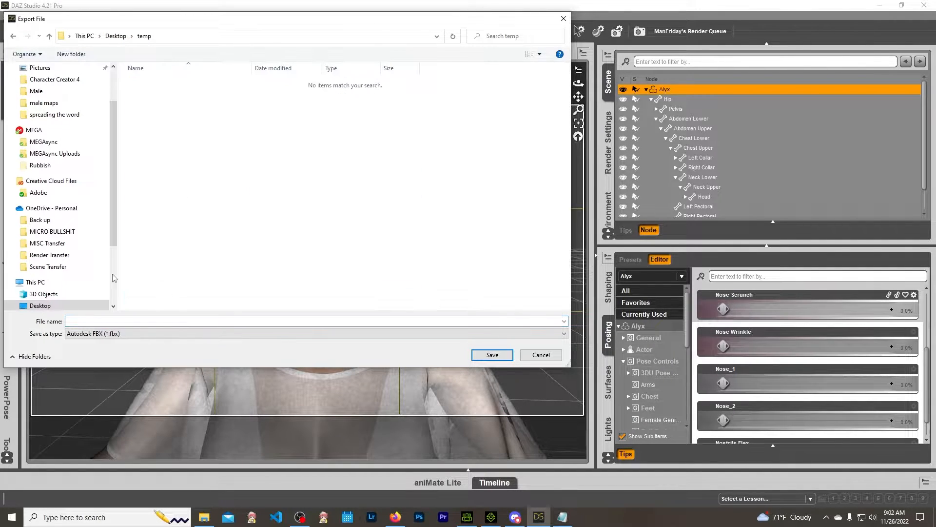
left_click(316, 322)
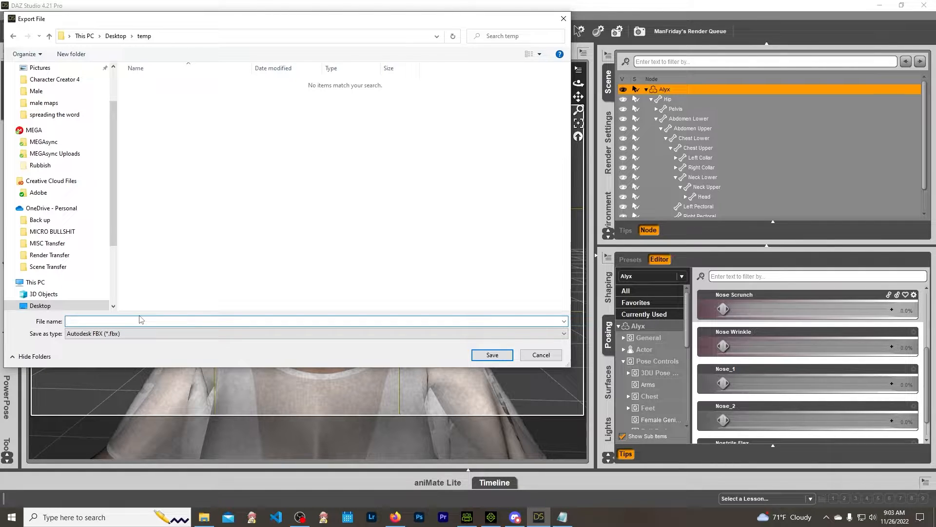
type("Base MNodel")
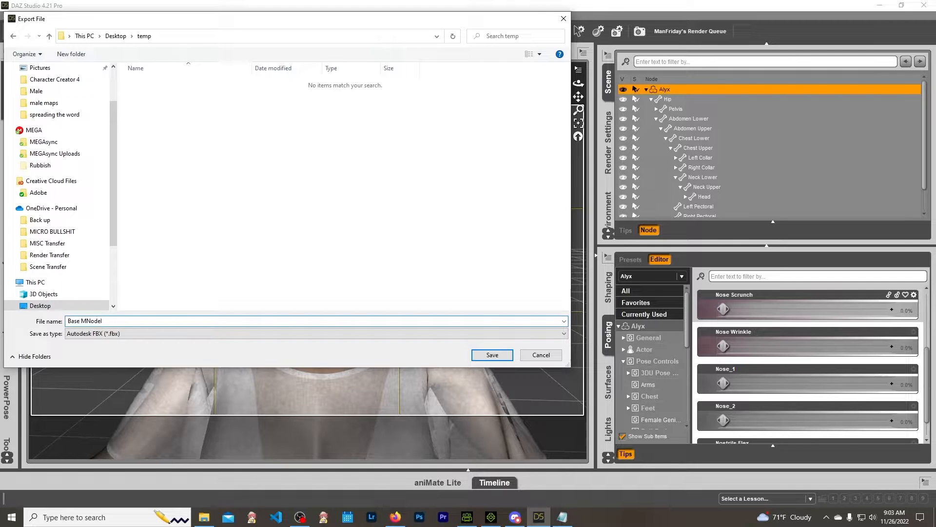
mouse_move(151, 312)
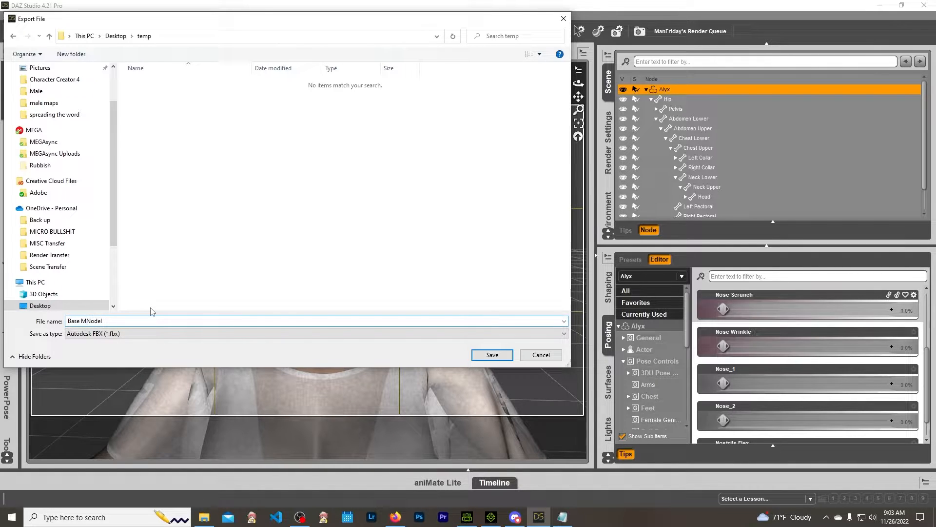
type("Base Model")
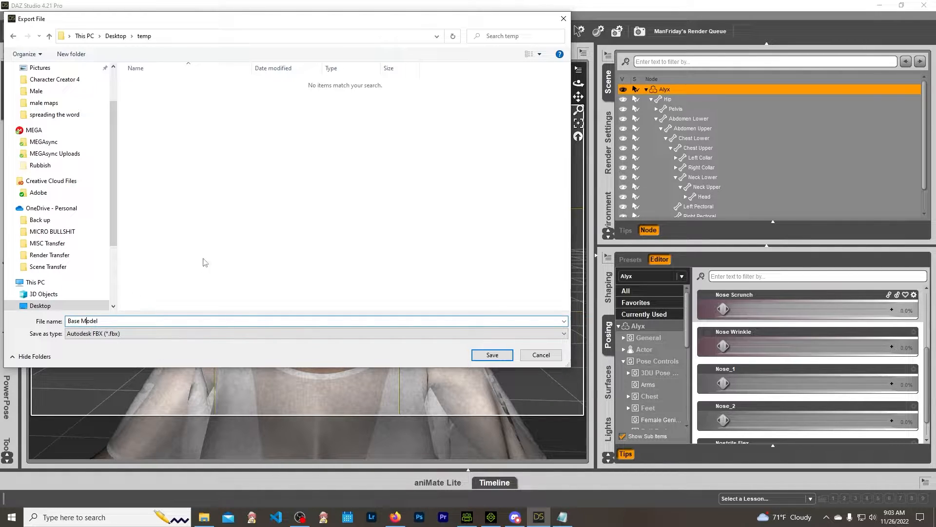
left_click(491, 355)
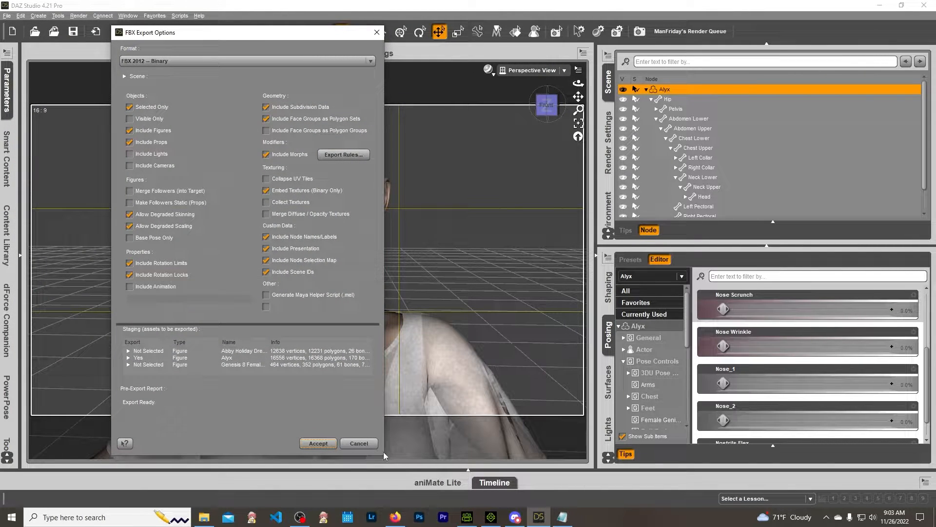
left_click(318, 443)
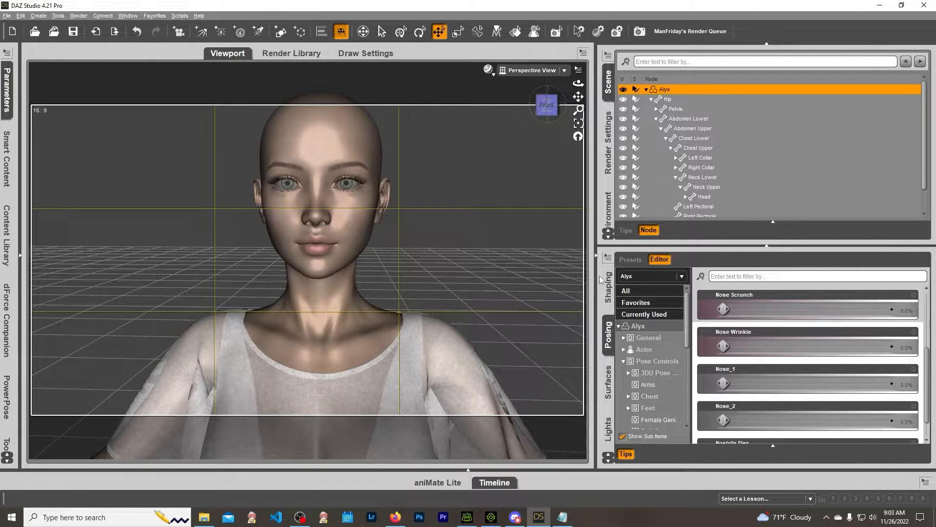
mouse_move(727, 384)
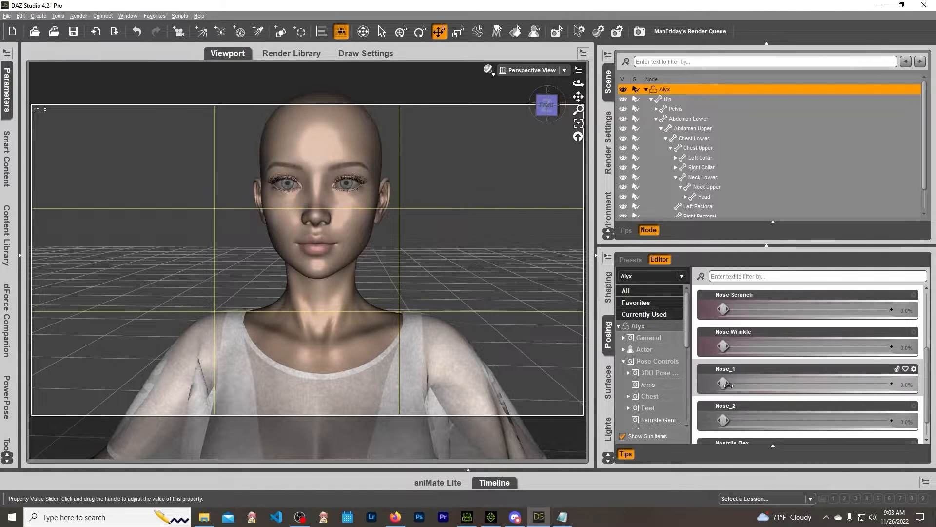
- Raise Alyx's Nose_1 morph to 150% and export the figure as FBX 'Nose Morph' to Desktop\temp
left_click_drag(724, 385, 890, 385)
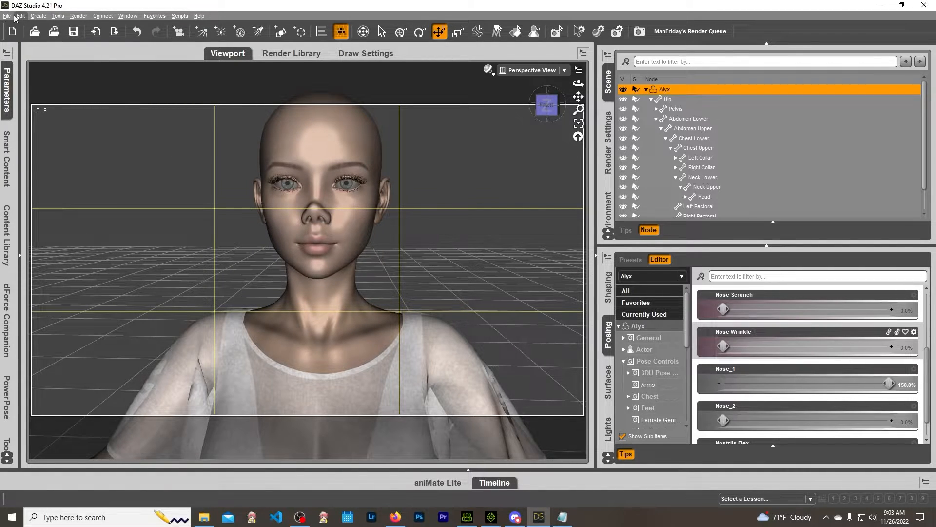
left_click(6, 16)
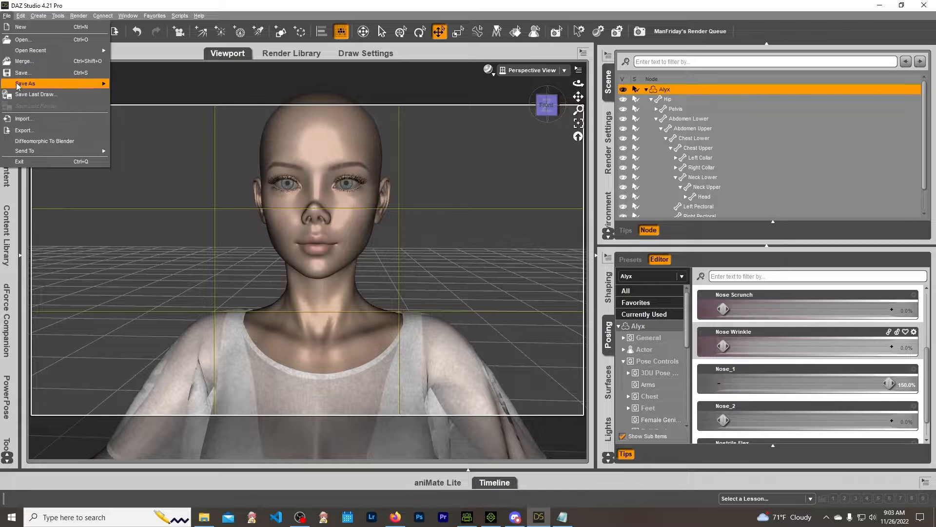
left_click(24, 130)
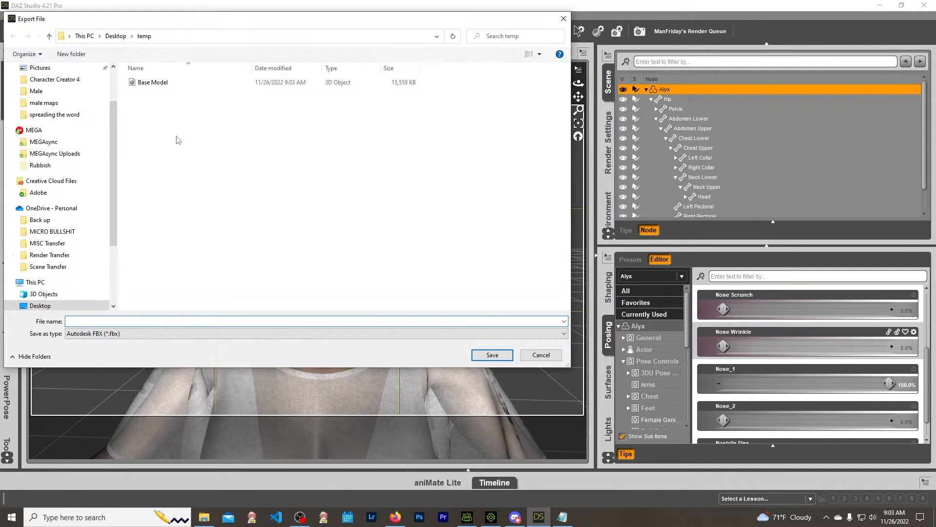
type("Nose Morph")
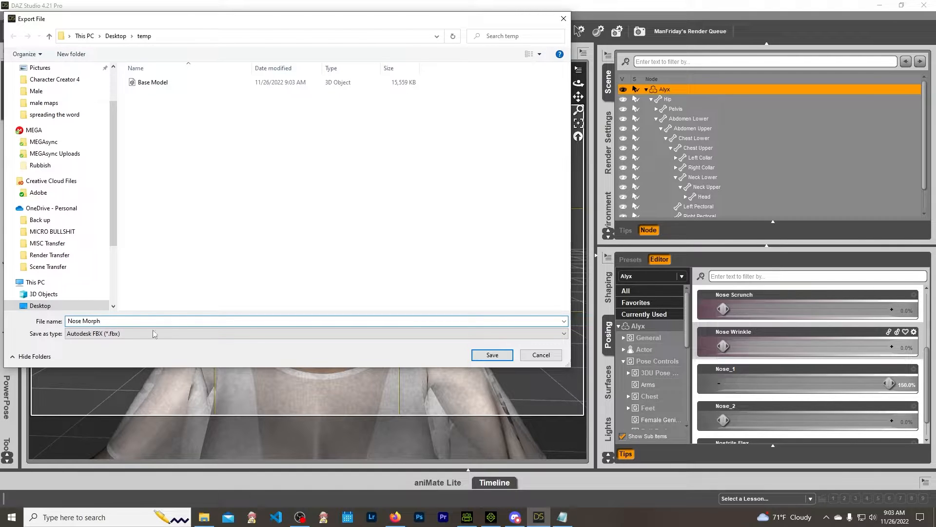
left_click(491, 355)
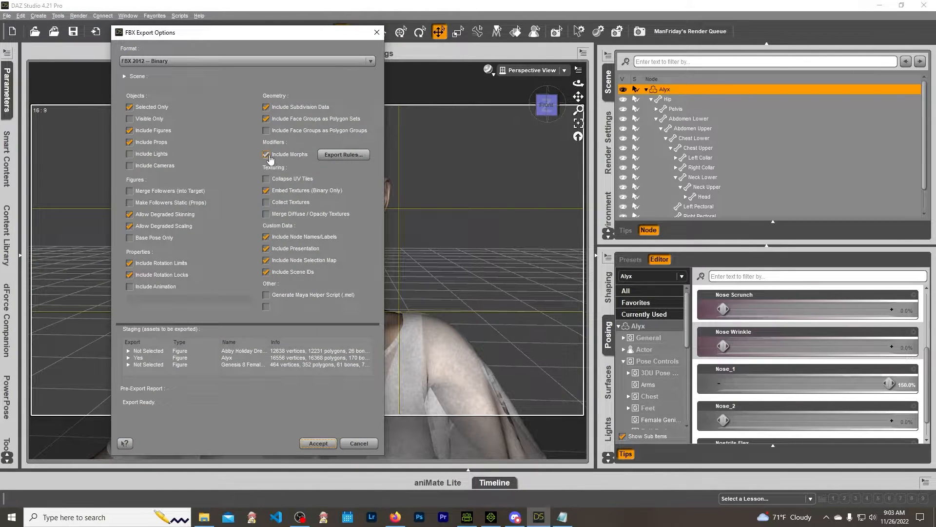
left_click(317, 443)
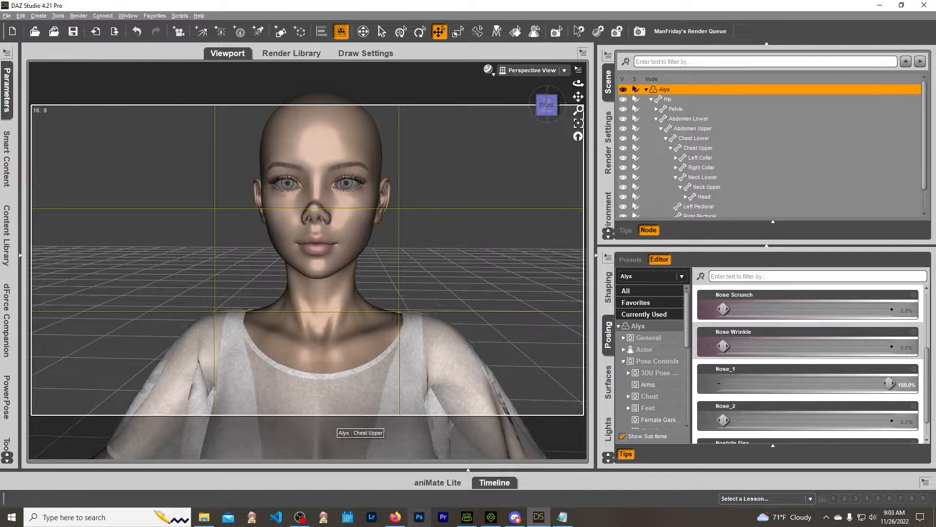
mouse_move(468, 516)
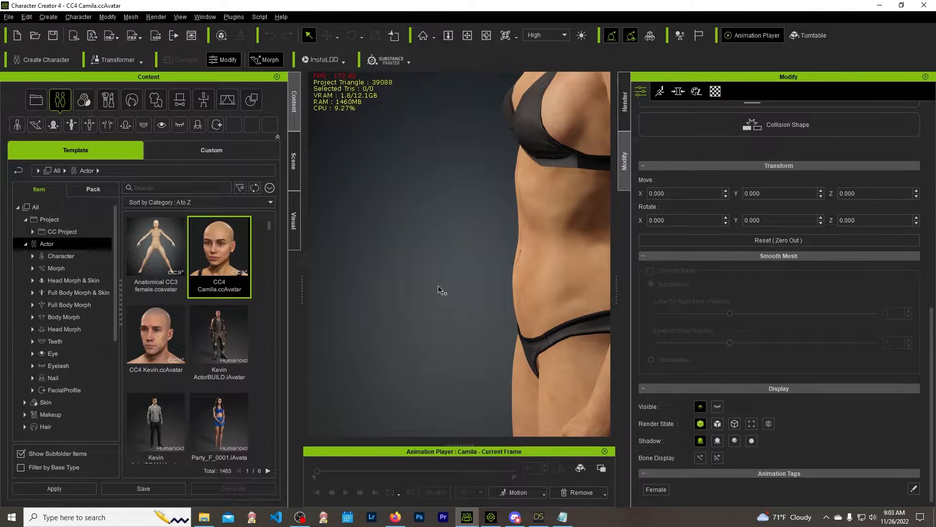
- Import the Base Model FBX with BASIC embedded-texture loading and confirm the import report
left_click_drag(439, 290, 465, 361)
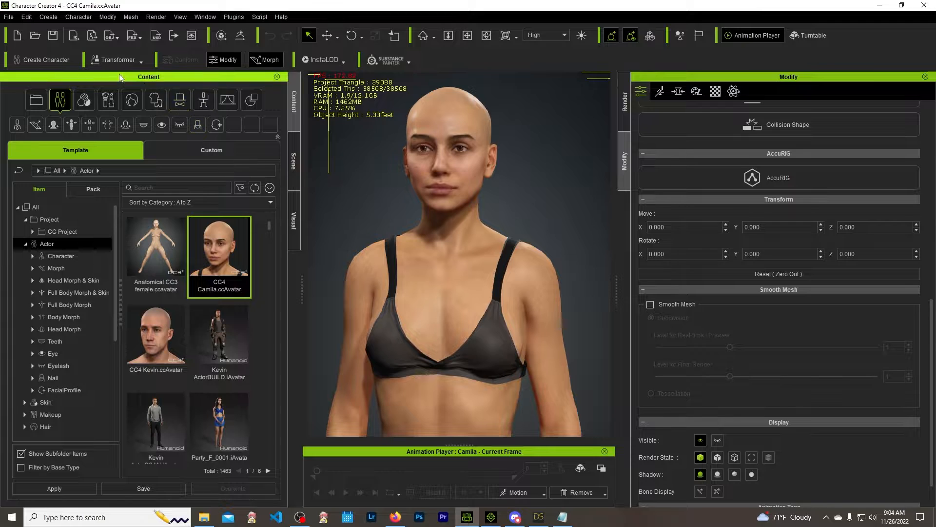
left_click(117, 59)
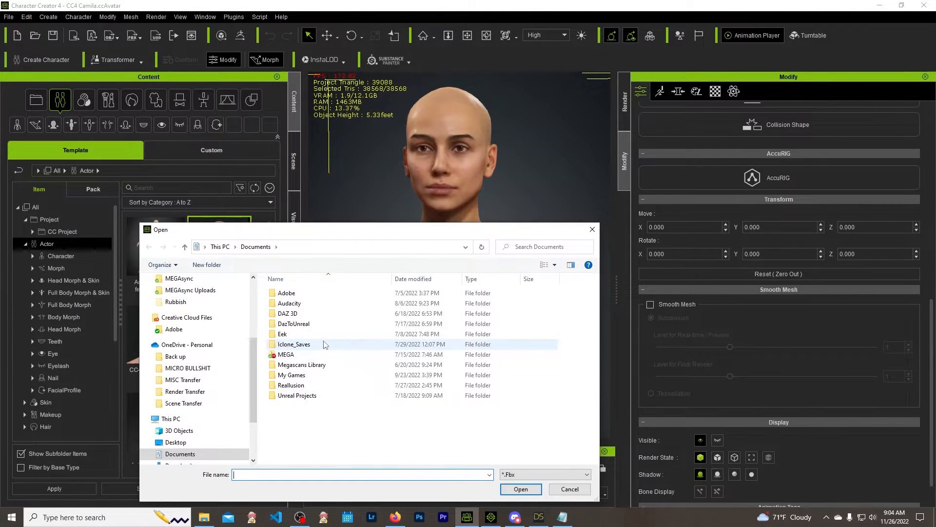
left_click(175, 442)
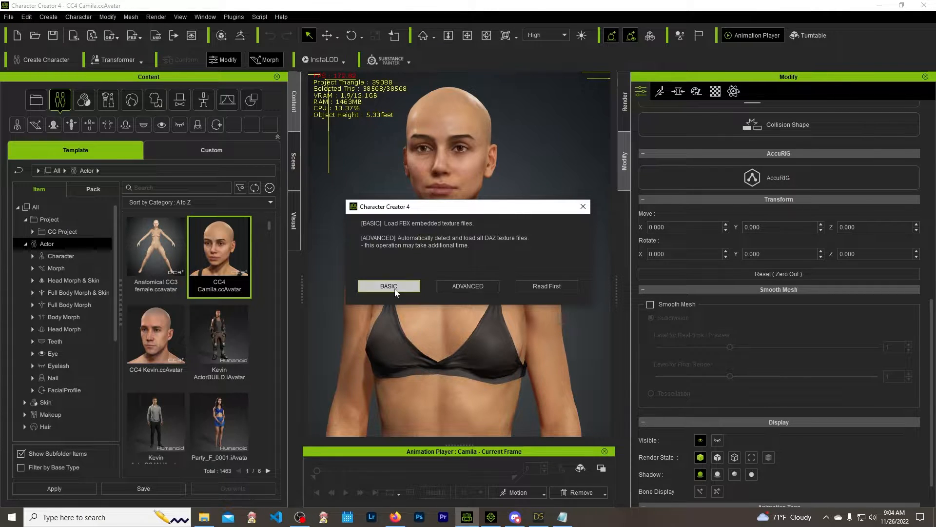
left_click(389, 285)
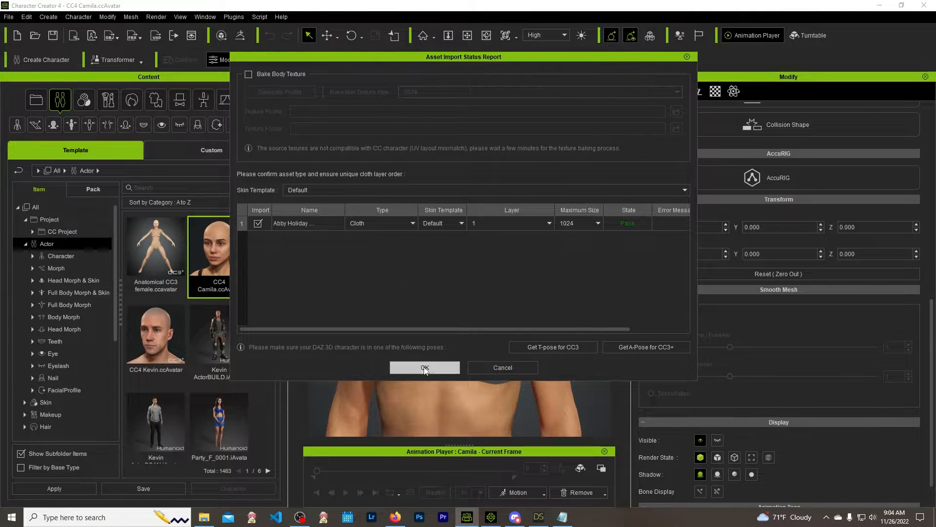
left_click(425, 367)
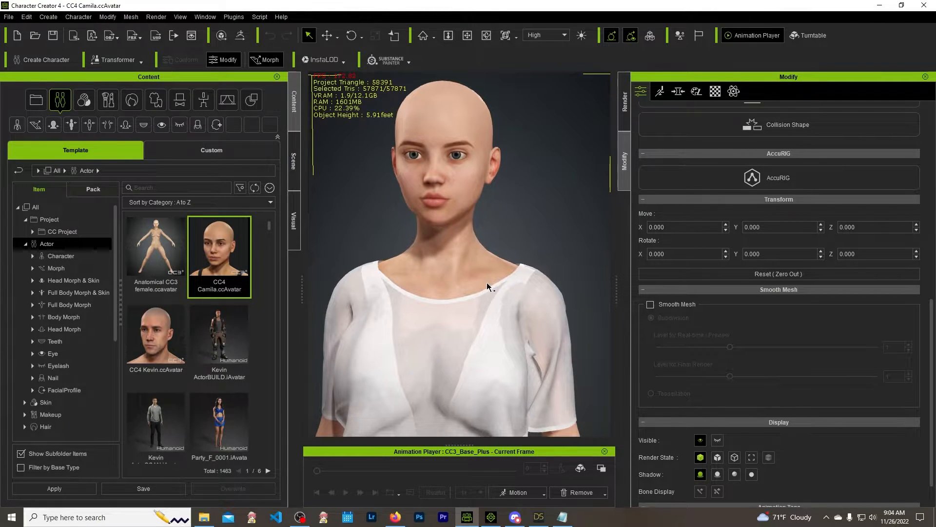
- Save the imported character as iAvatar 'Base Model With Key' in the temp folder
left_click(8, 16)
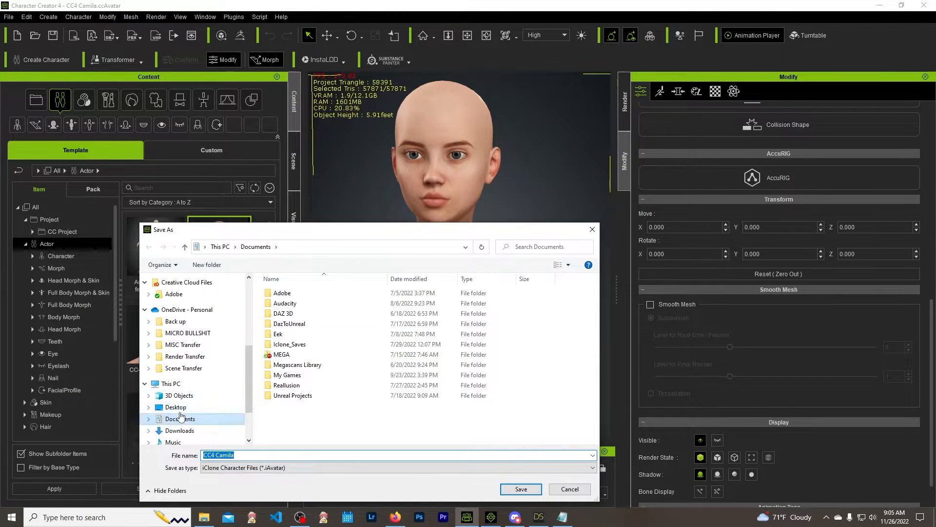
left_click(175, 407)
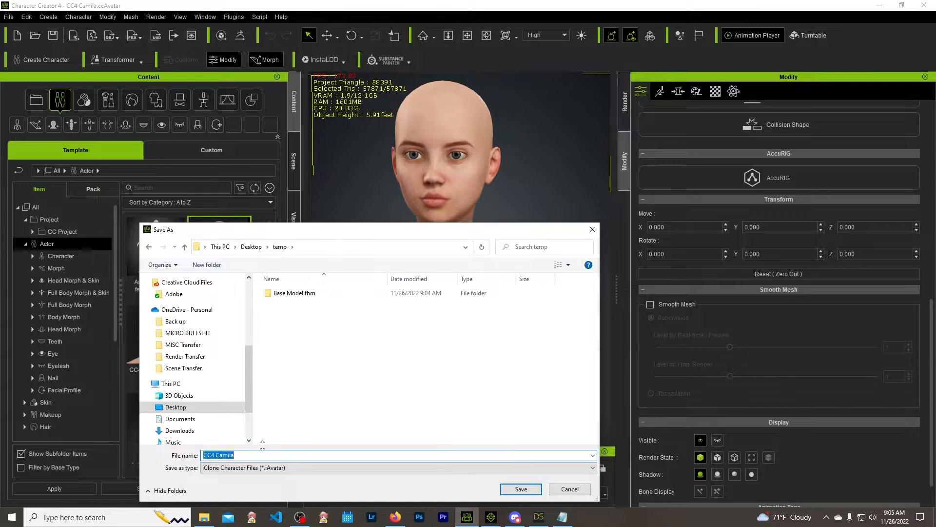
type("Base Model With Key")
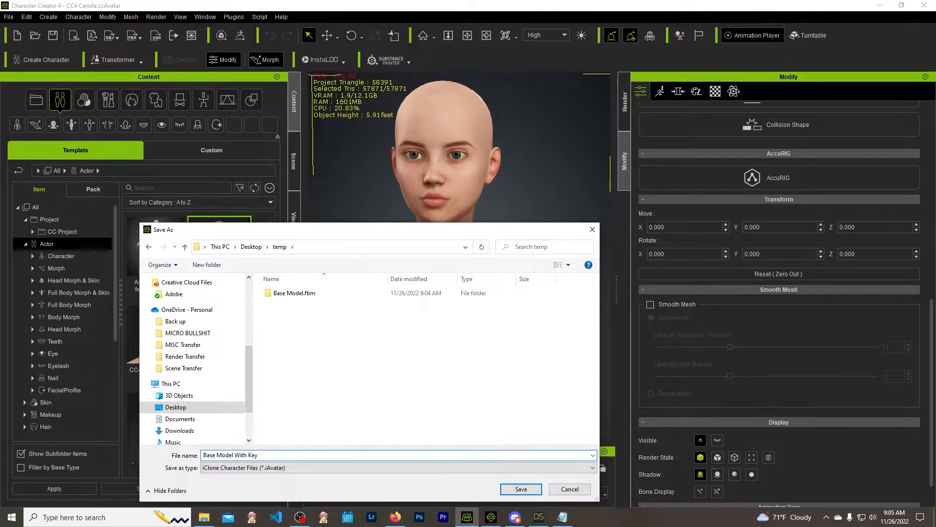
left_click(520, 489)
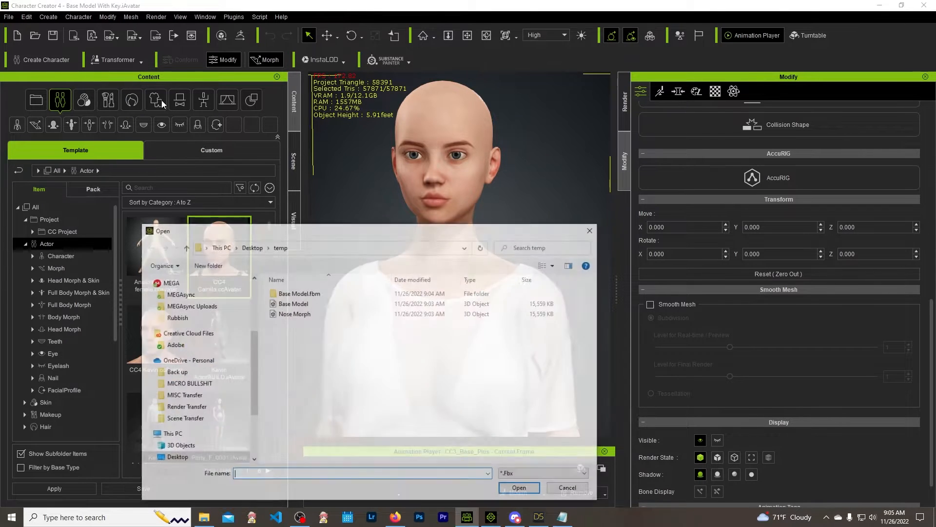
- Import Nose Morph.fbx with BASIC texture loading and confirm the import report
left_click(294, 314)
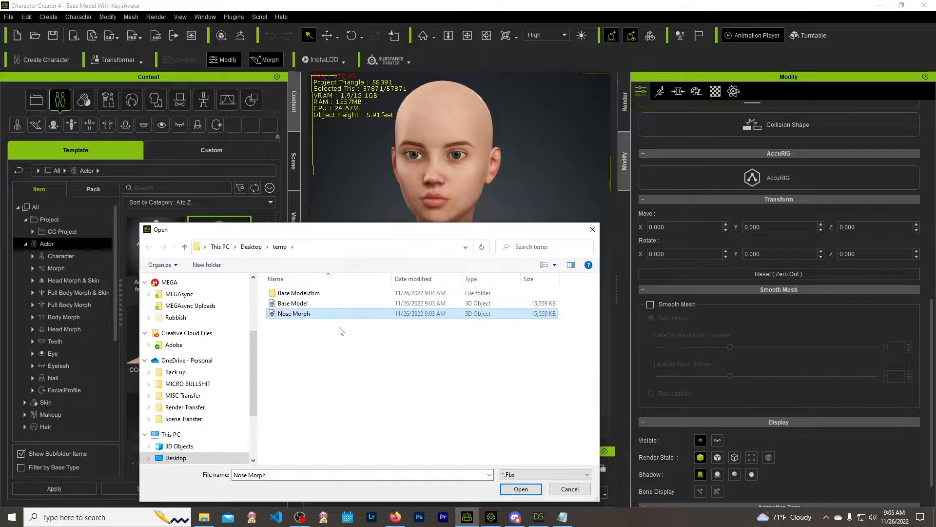
left_click(520, 488)
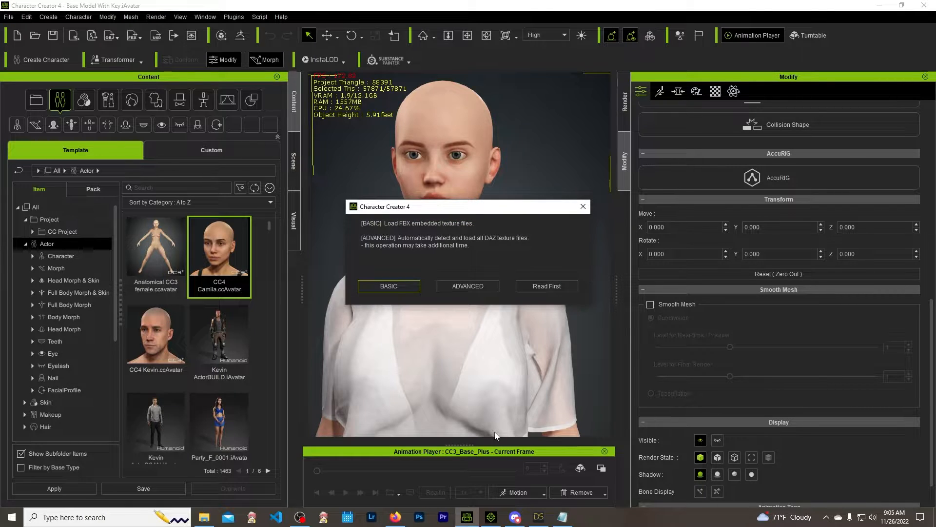
left_click(388, 285)
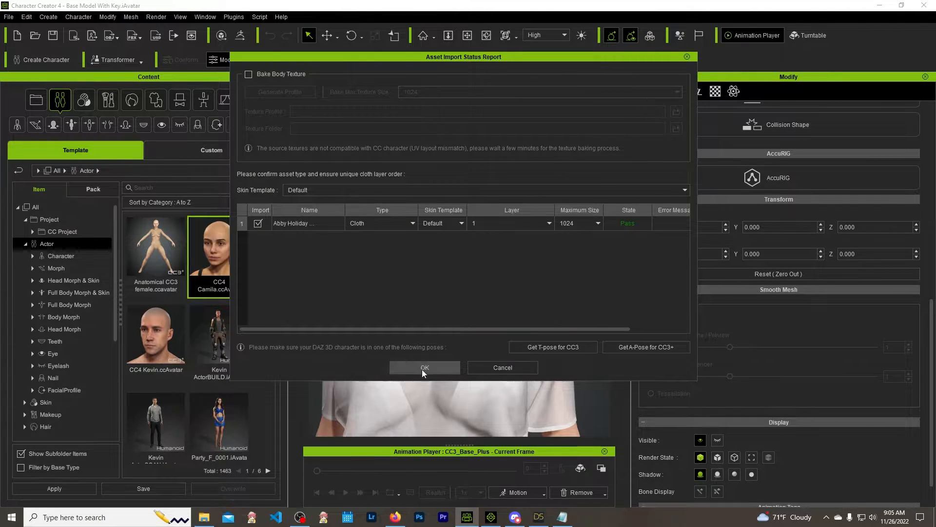
left_click(425, 367)
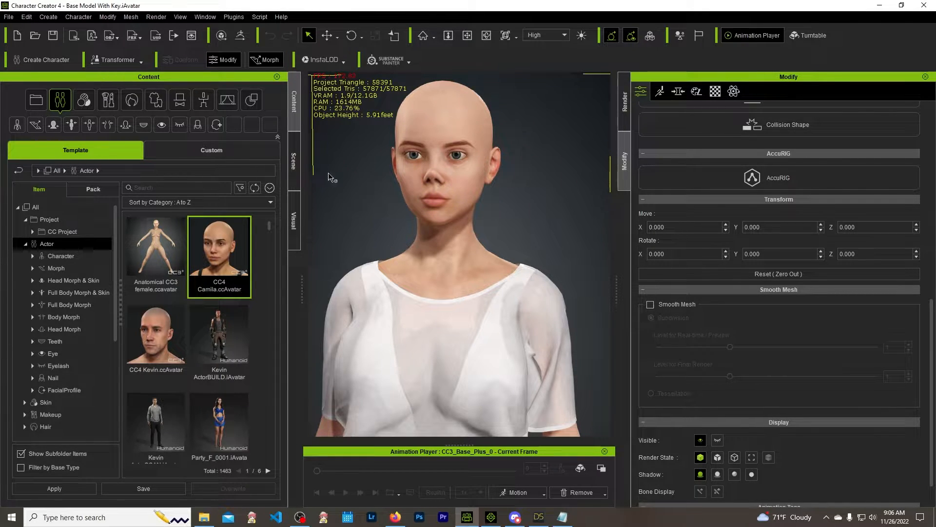
- Start a new morph slider named 'Nose Morph' in the Head category
left_click(48, 17)
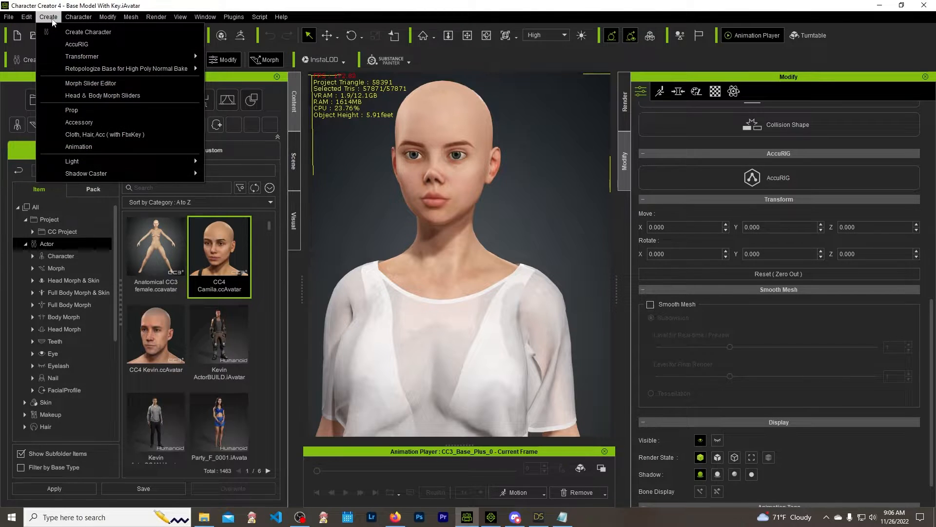
mouse_move(90, 83)
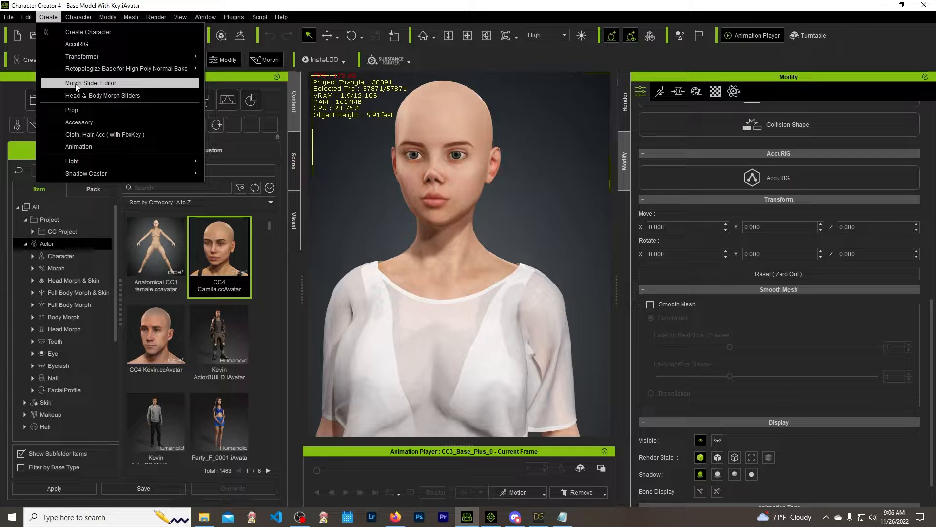
left_click(90, 82)
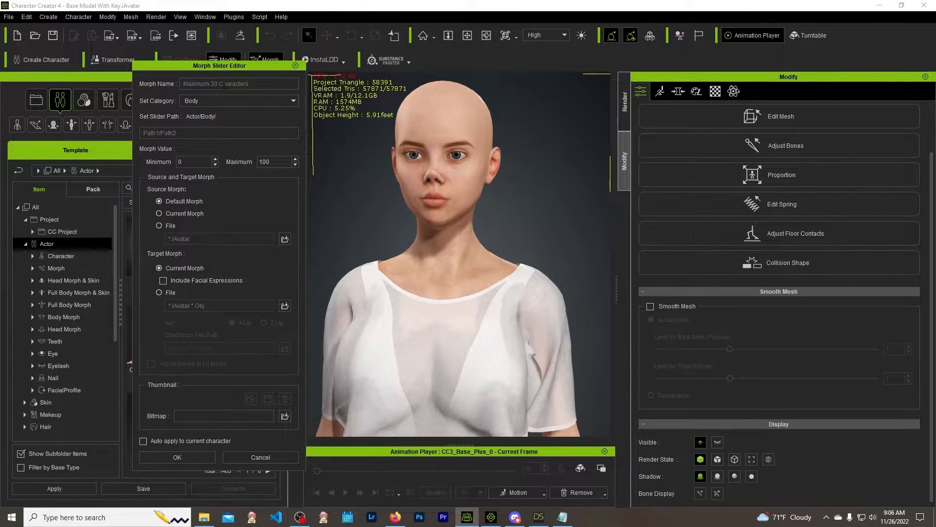
type("Nose")
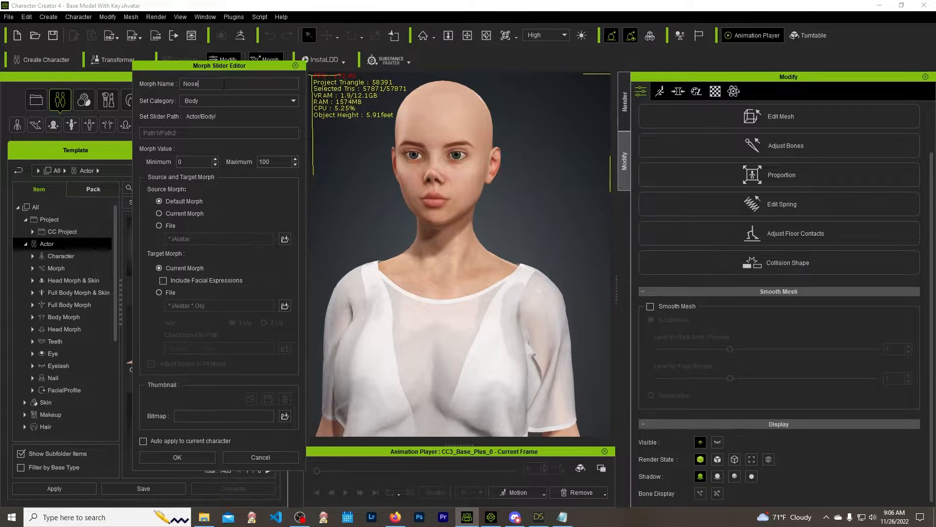
type("Morph")
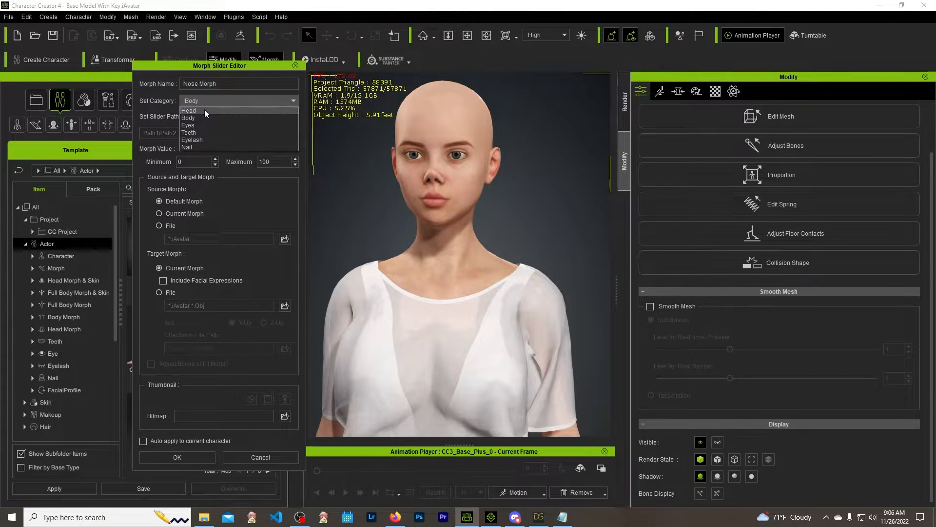
left_click(189, 110)
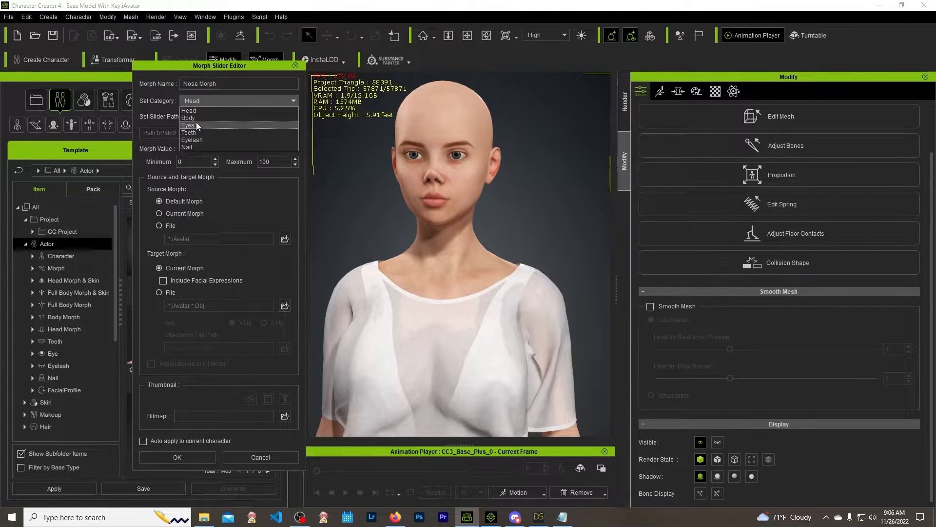
mouse_move(202, 133)
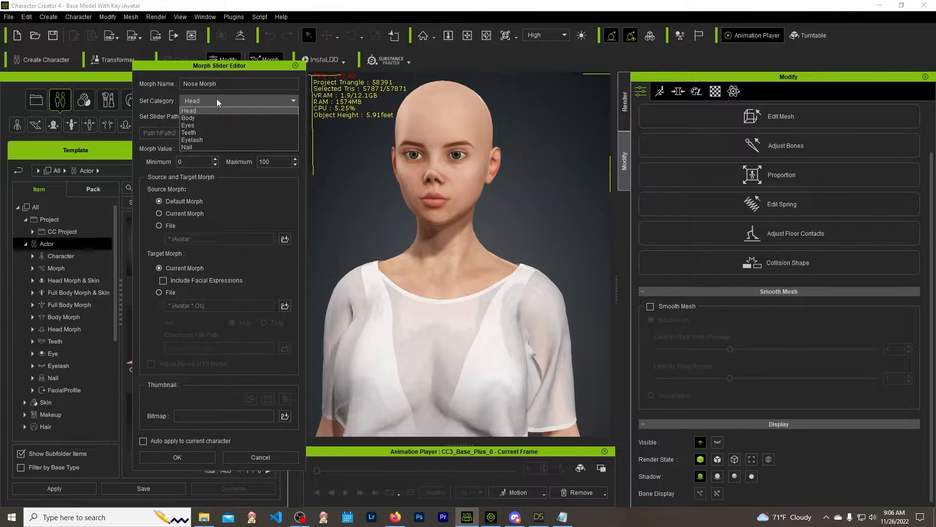
left_click(189, 111)
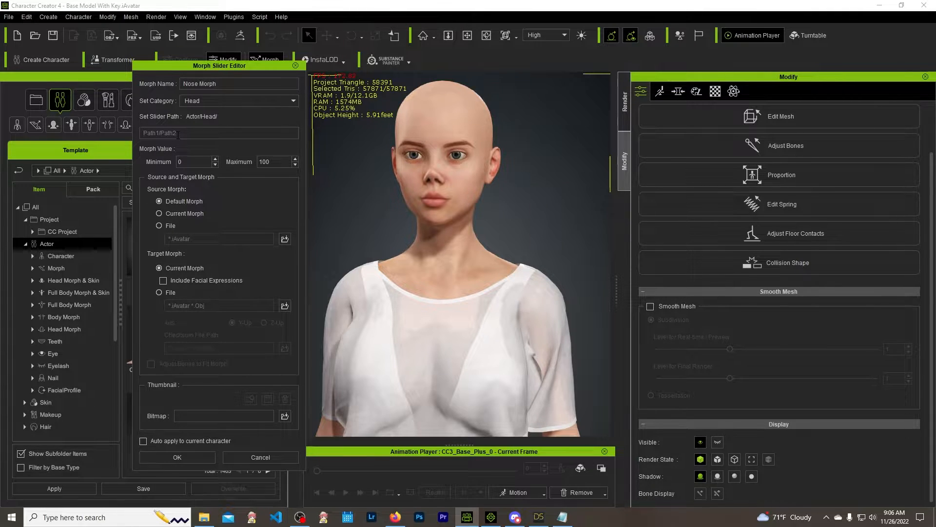
- Set the slider path to 'Created Morphs' and the minimum value to 0, keeping the 0-100 range
type("C")
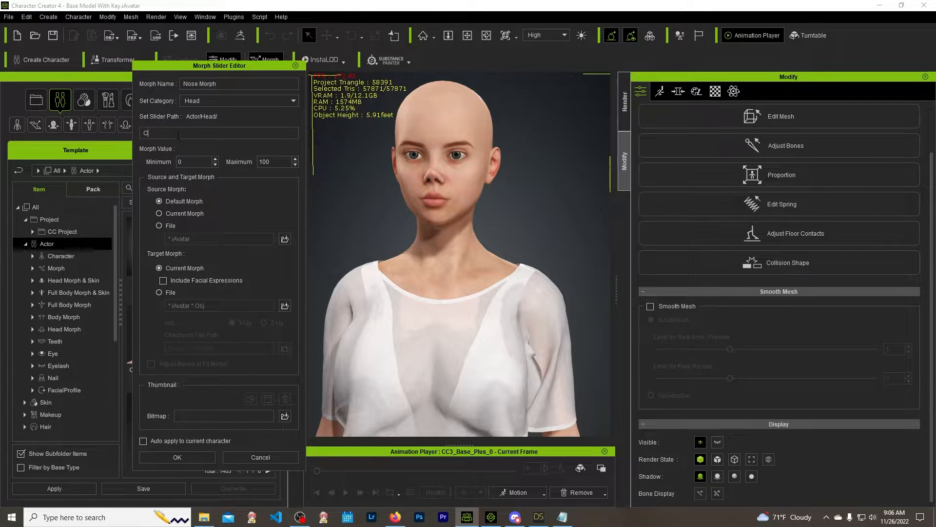
type("reated M")
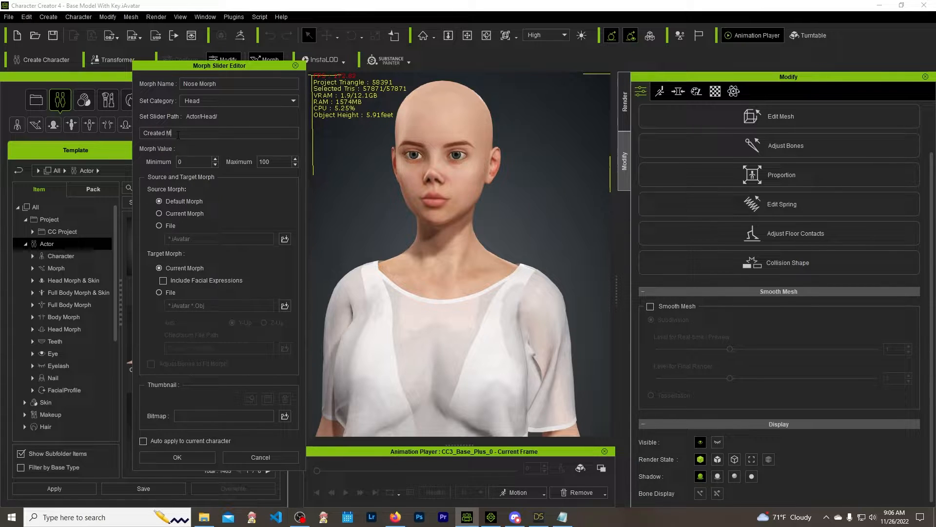
type("orphs")
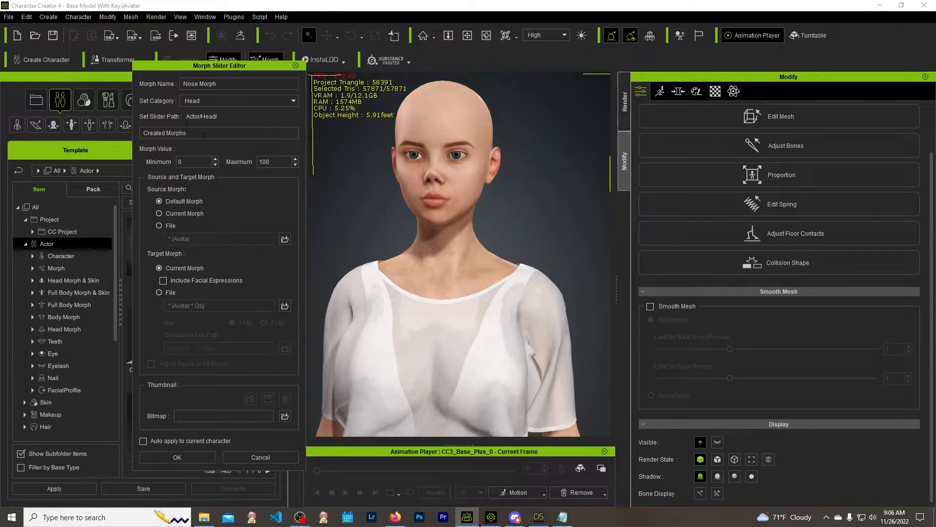
left_click(203, 132)
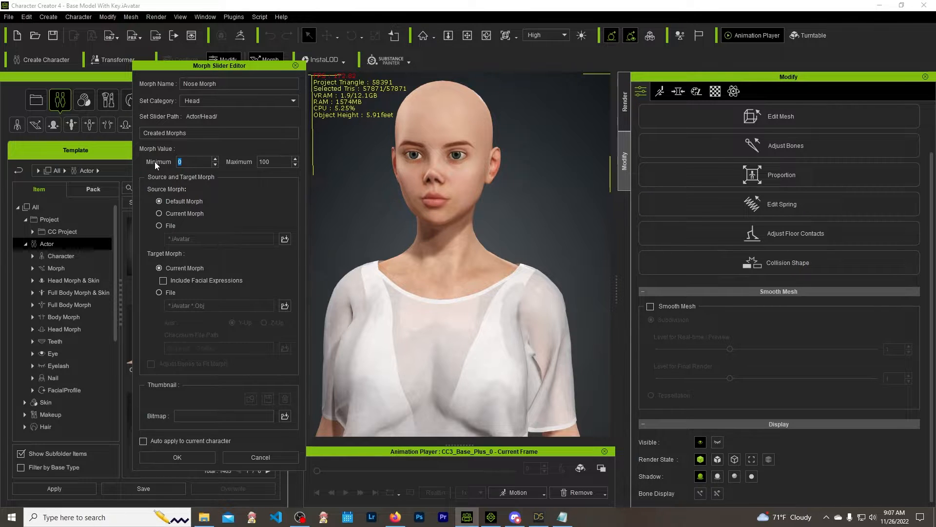
type("-100")
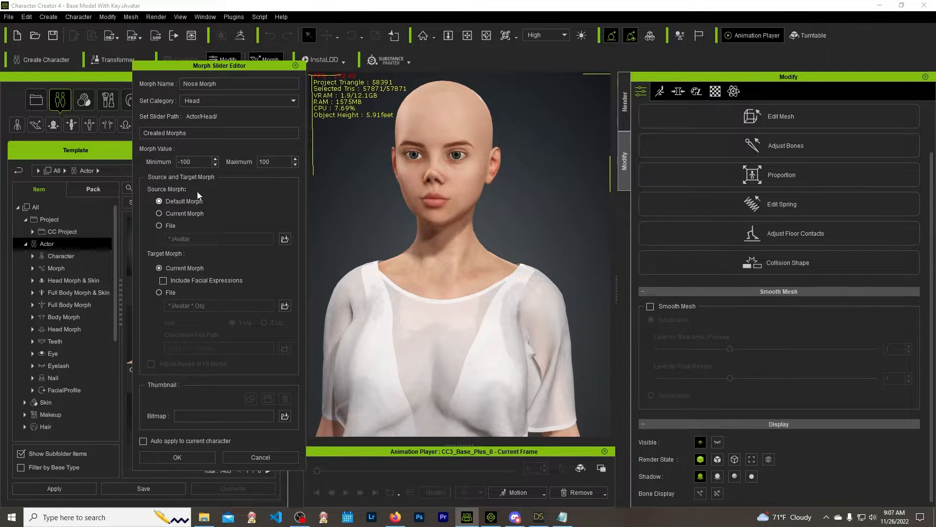
triple_click(190, 162)
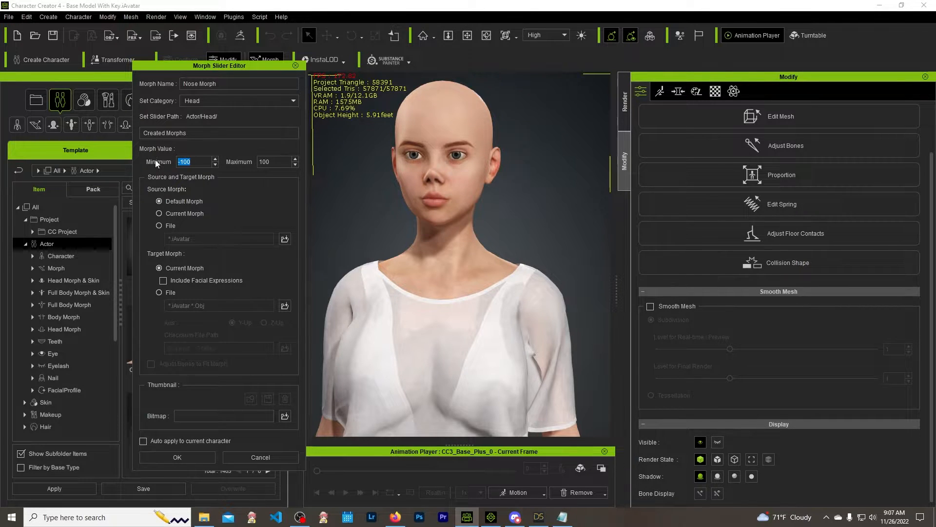
type("0")
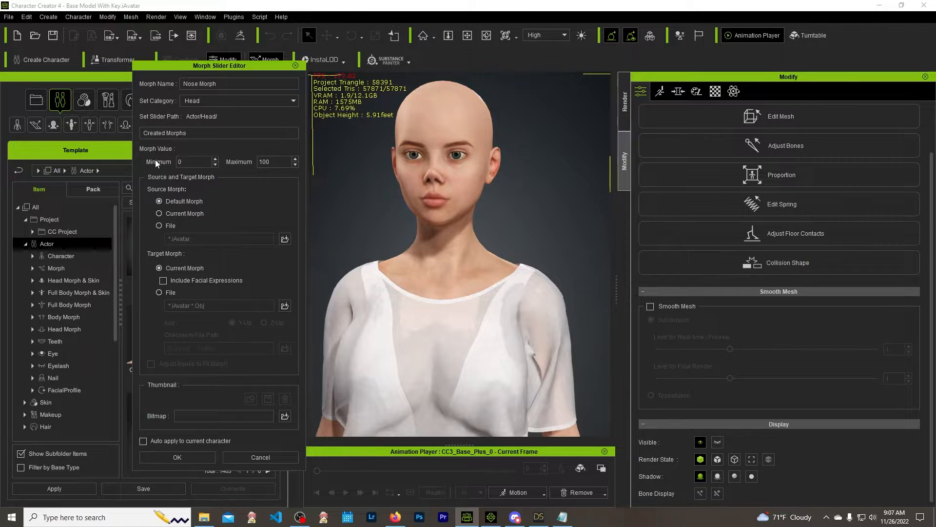
mouse_move(173, 157)
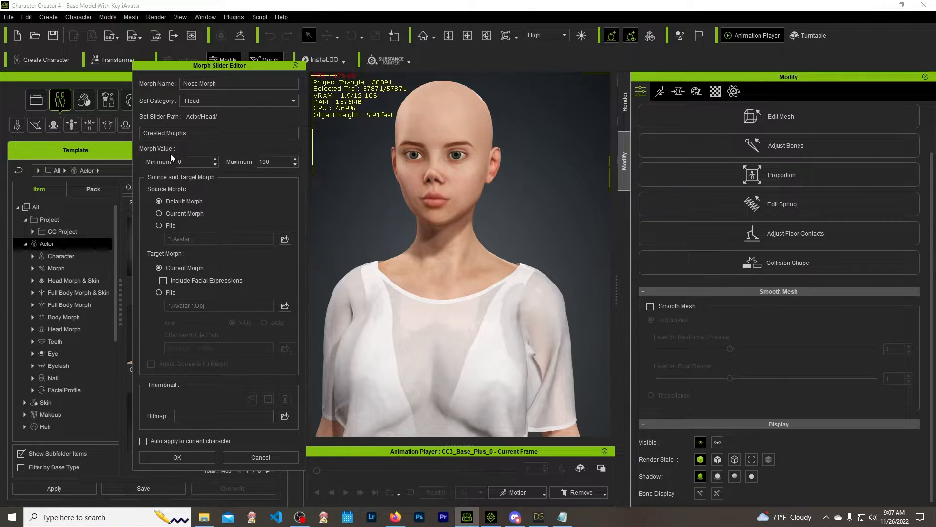
mouse_move(200, 157)
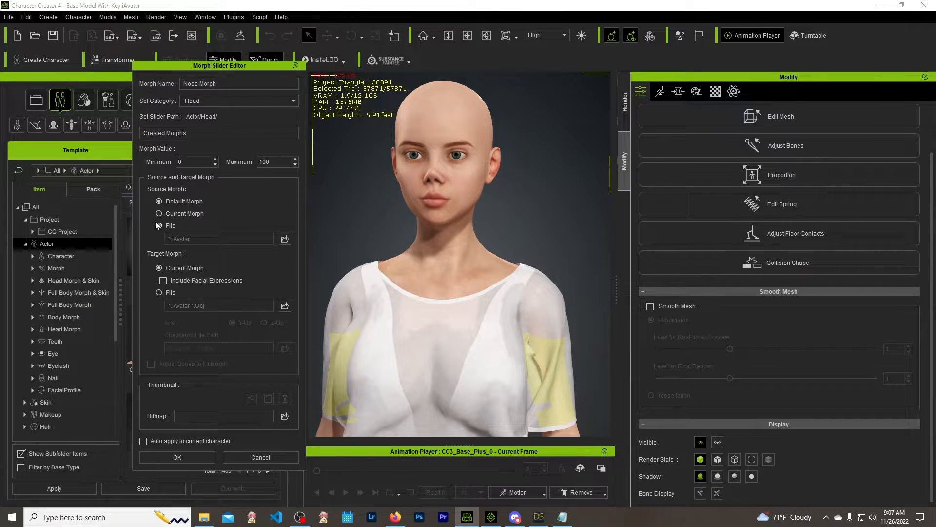
- Point the slider's source morph to the Base Model With Key.iAvatar file in Desktop\temp
left_click(159, 226)
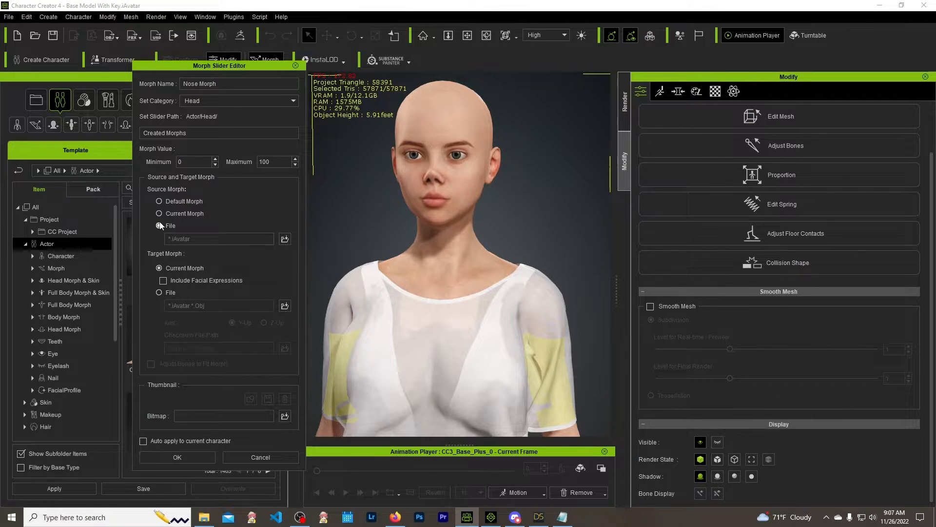
left_click(159, 225)
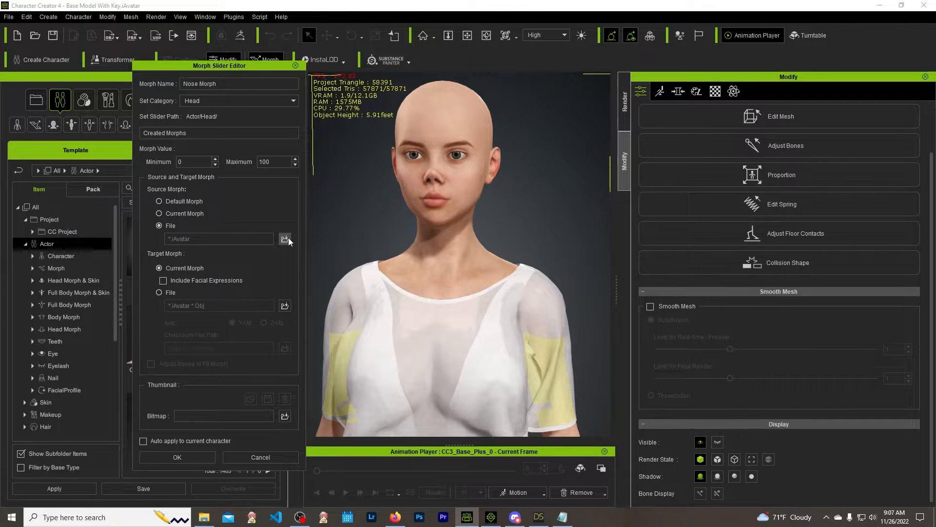
left_click(285, 239)
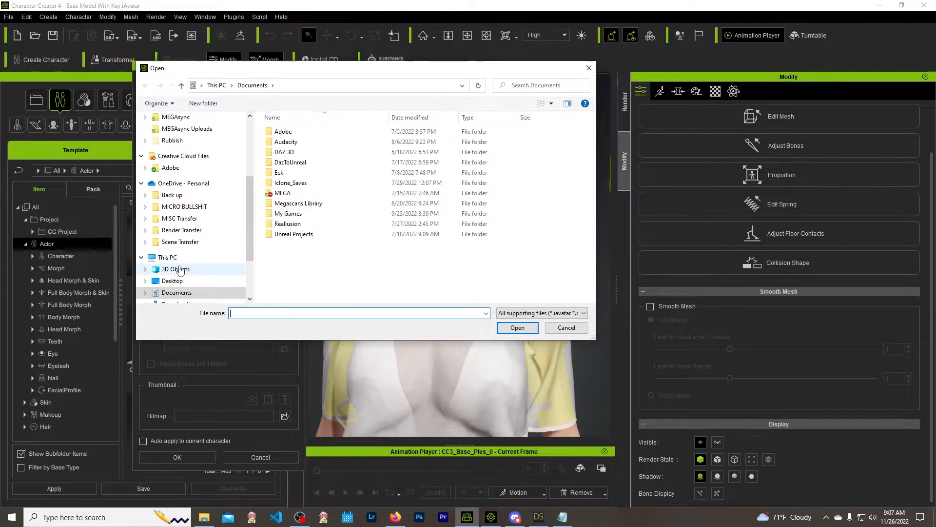
left_click(173, 281)
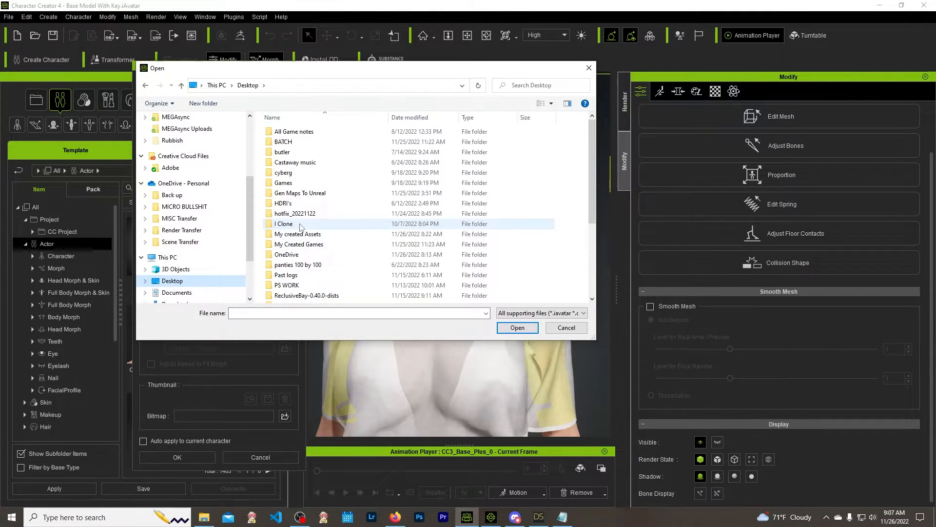
mouse_move(305, 229)
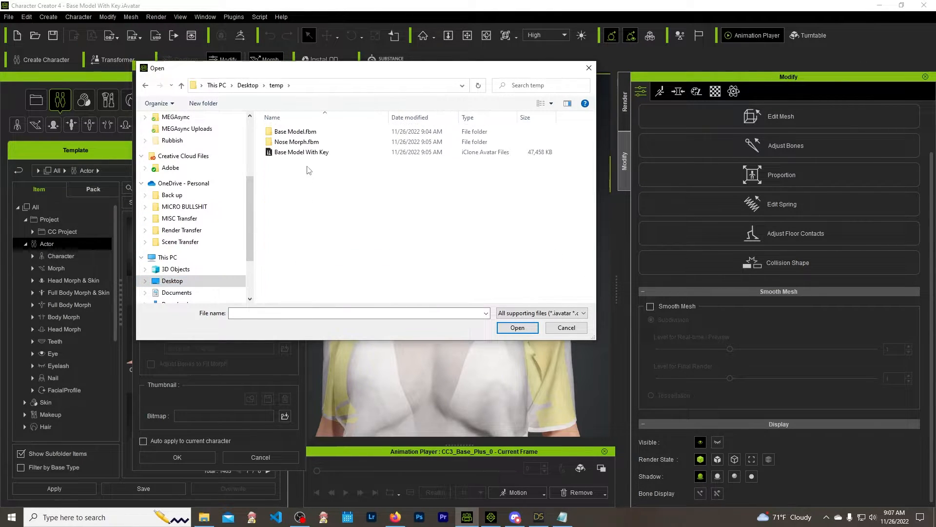
left_click(302, 151)
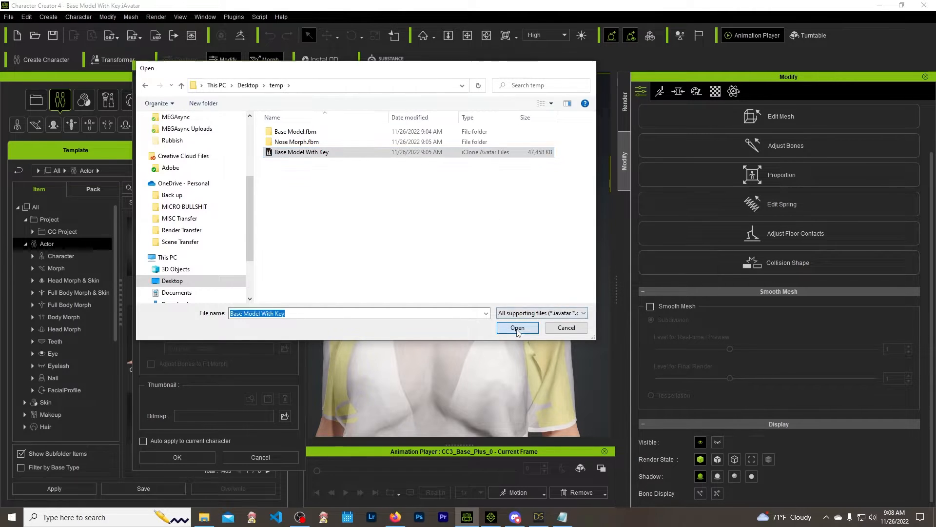
left_click(517, 327)
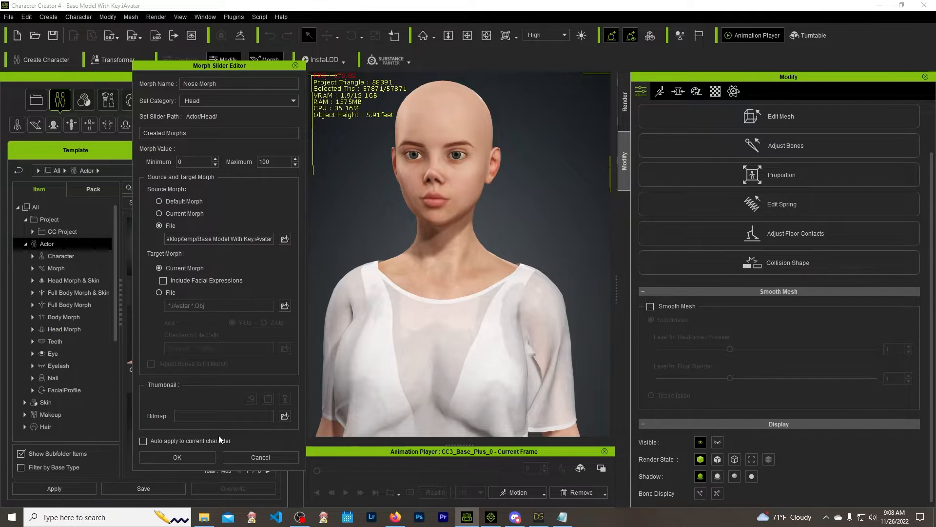
- Confirm the Nose Morph slider and test it under Head > Created Morphs from full strength back to zero
left_click(177, 457)
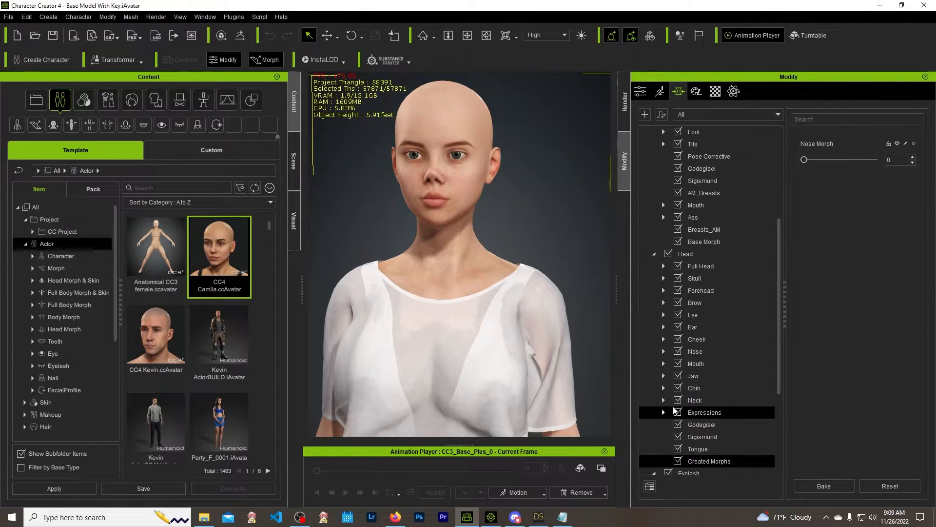
left_click(663, 412)
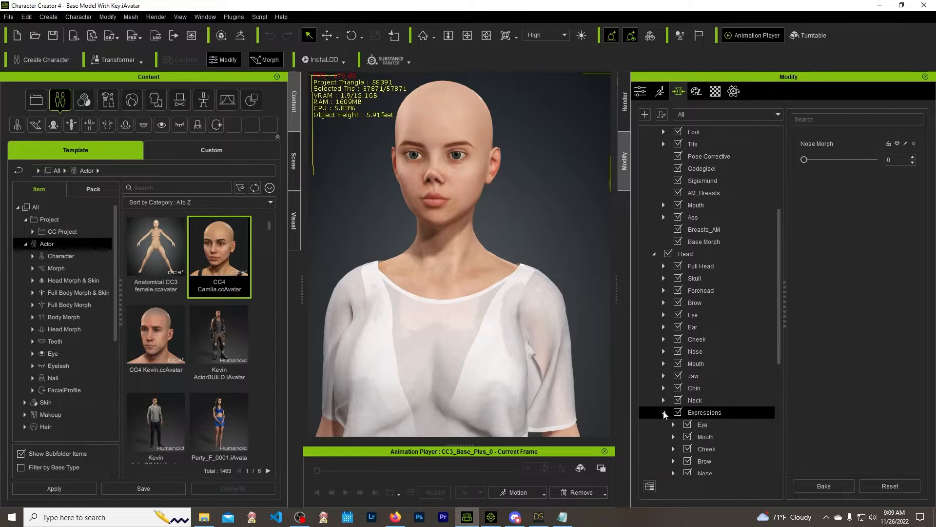
scroll("down", 3)
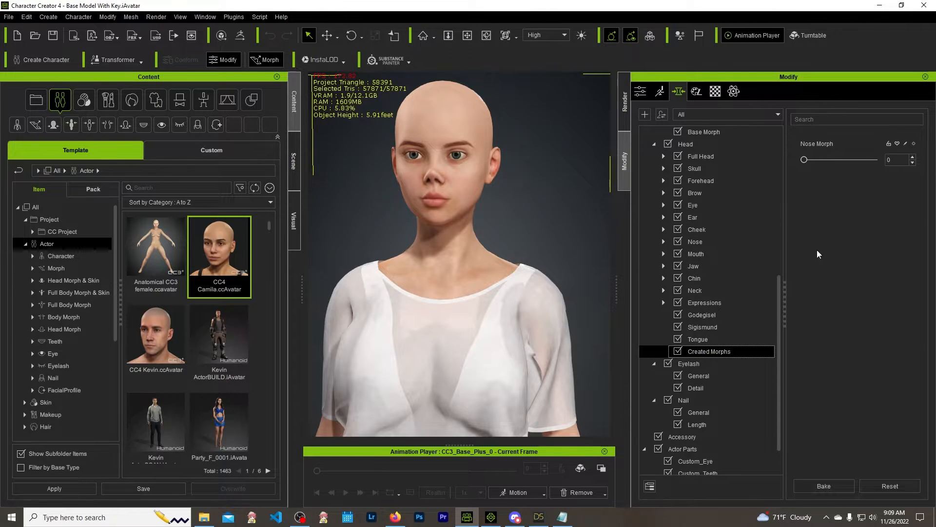
left_click_drag(804, 159, 874, 159)
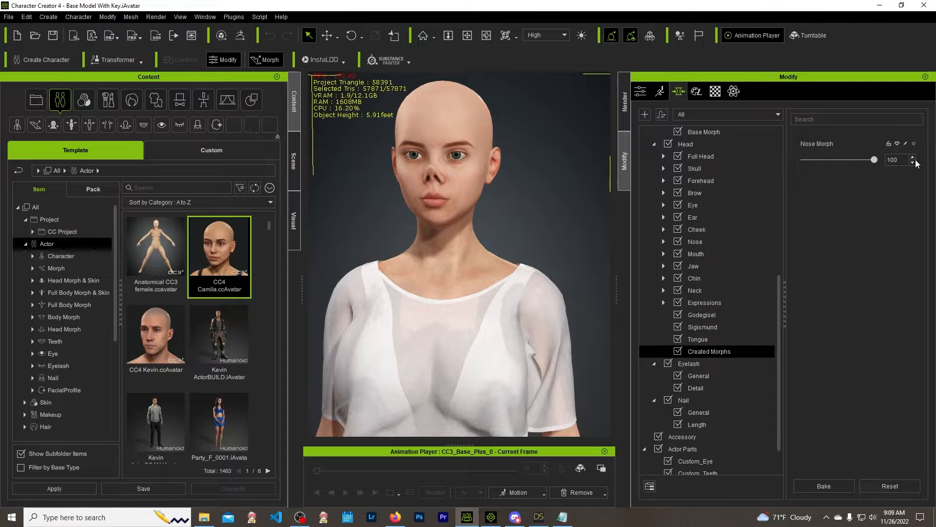
left_click_drag(873, 159, 805, 159)
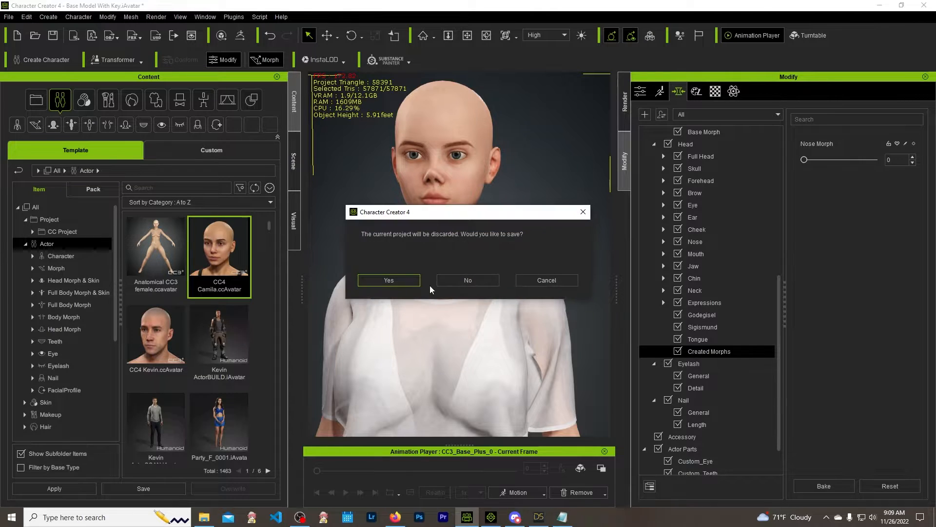
- Discard the project, replace the avatar with Camila, and test her Nose Morph slider under Created Morphs
left_click(388, 280)
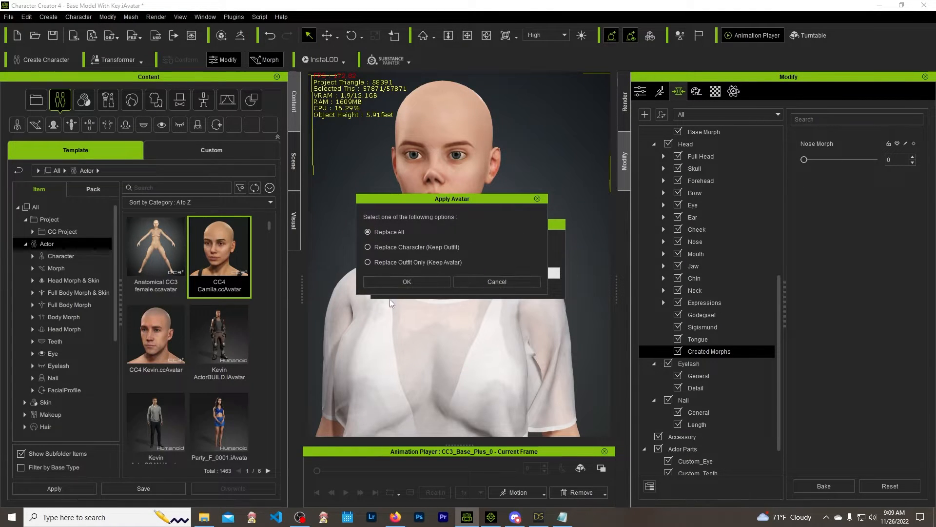
left_click(407, 282)
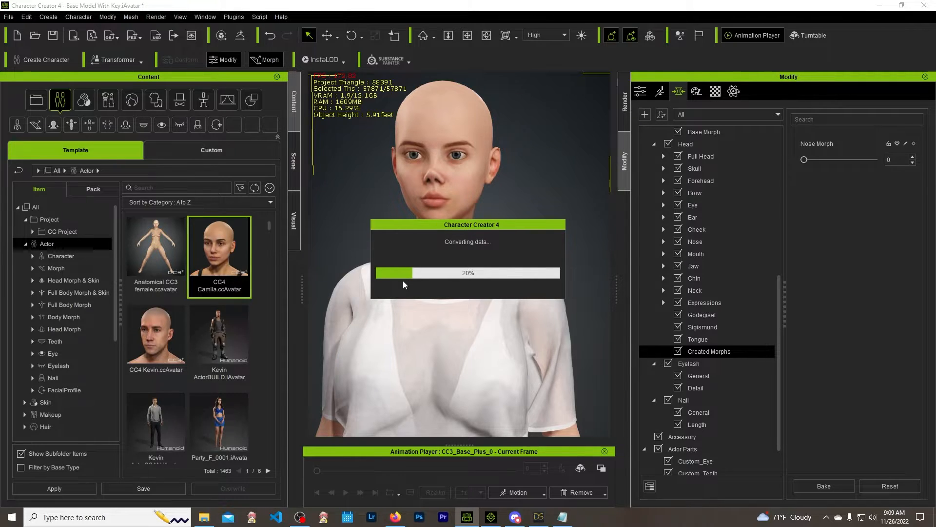
mouse_move(599, 242)
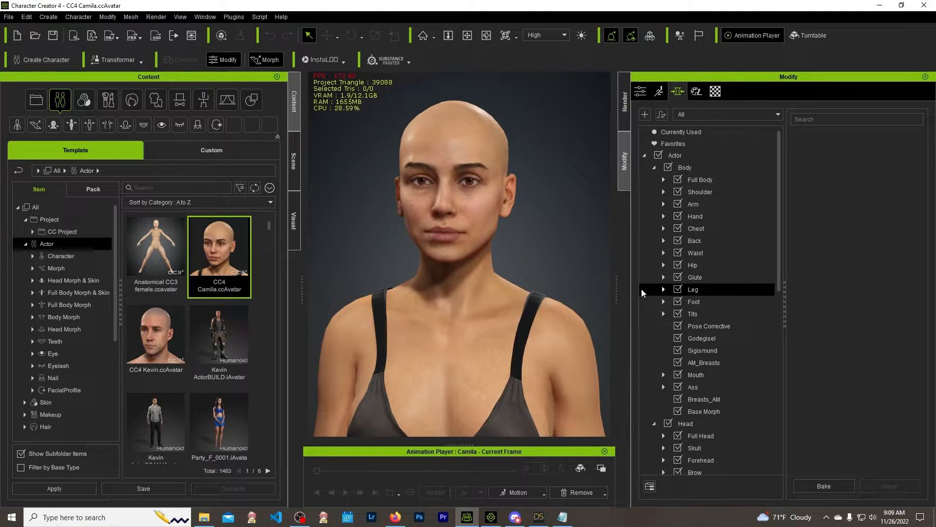
scroll("down", 3)
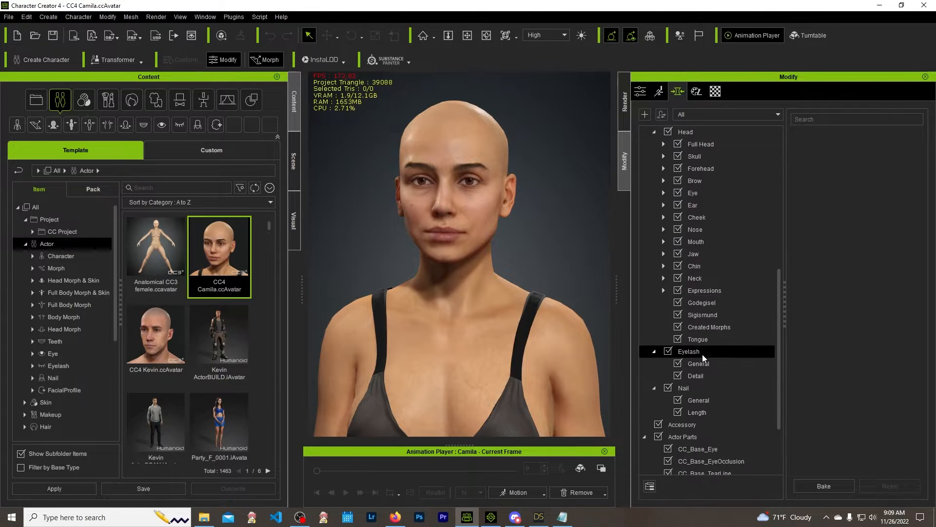
left_click(709, 327)
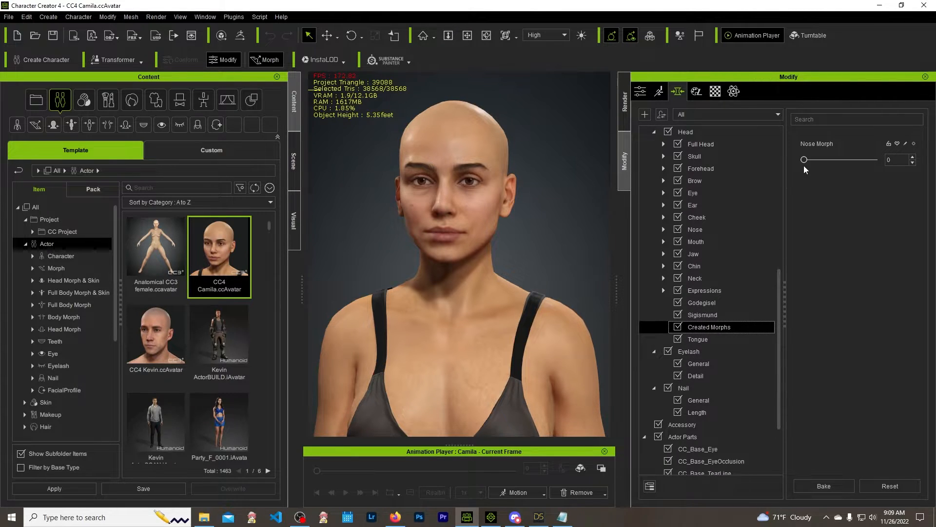
left_click_drag(804, 160, 875, 160)
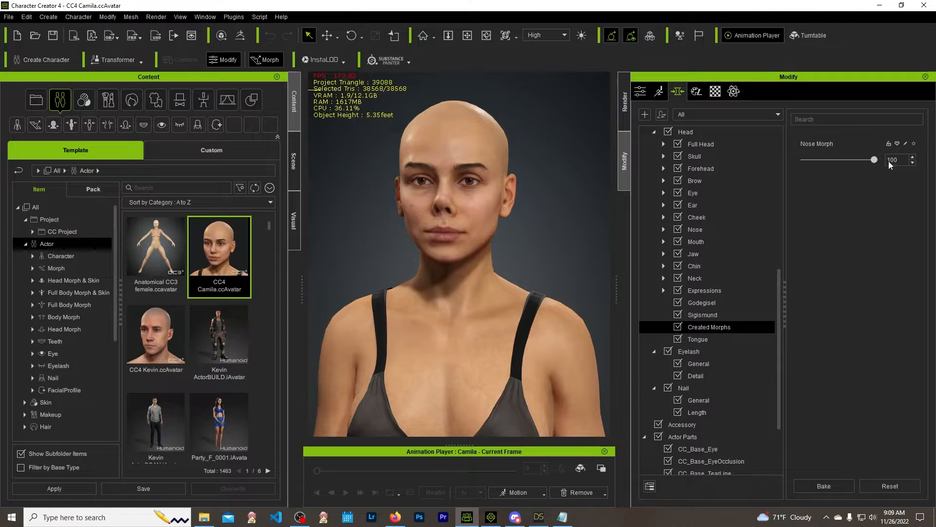
left_click_drag(873, 159, 805, 159)
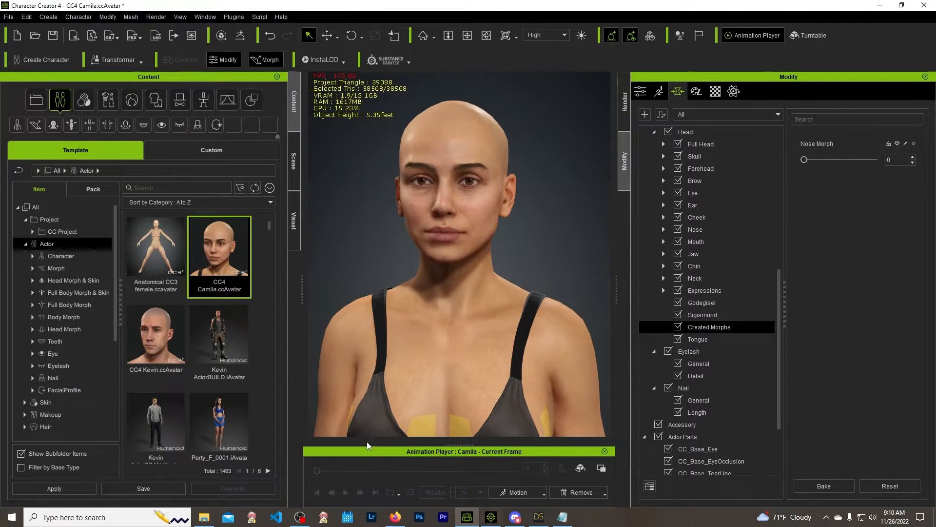
mouse_move(73, 35)
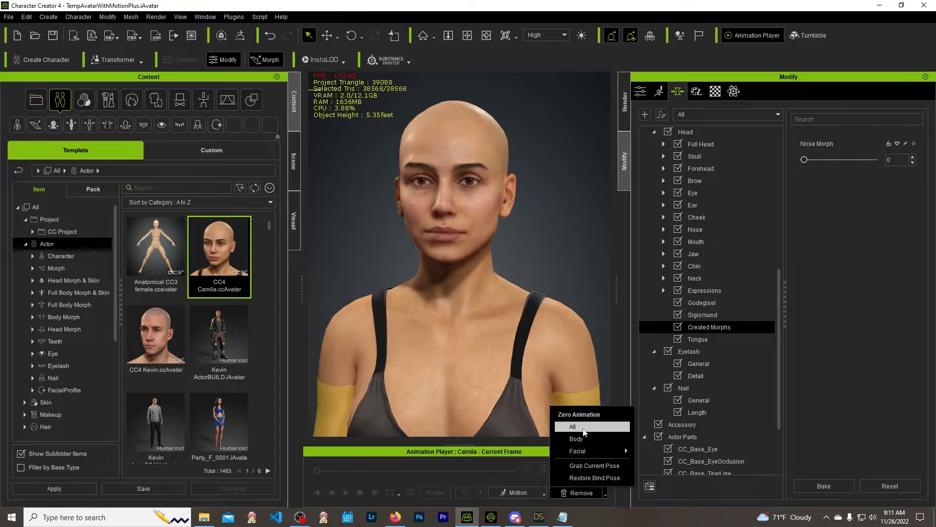
- Zero all of Camila's animation into her rest pose and bring iClone 8 to the front
left_click(571, 427)
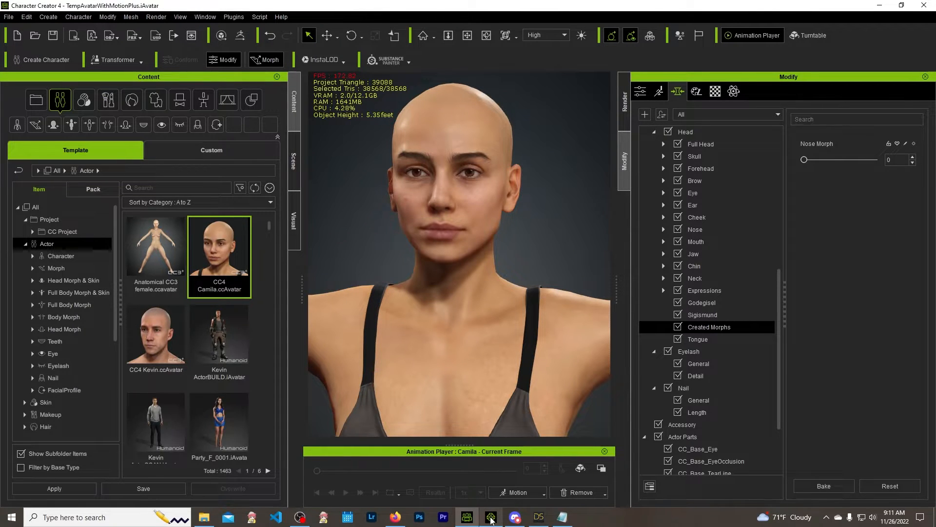
left_click(489, 517)
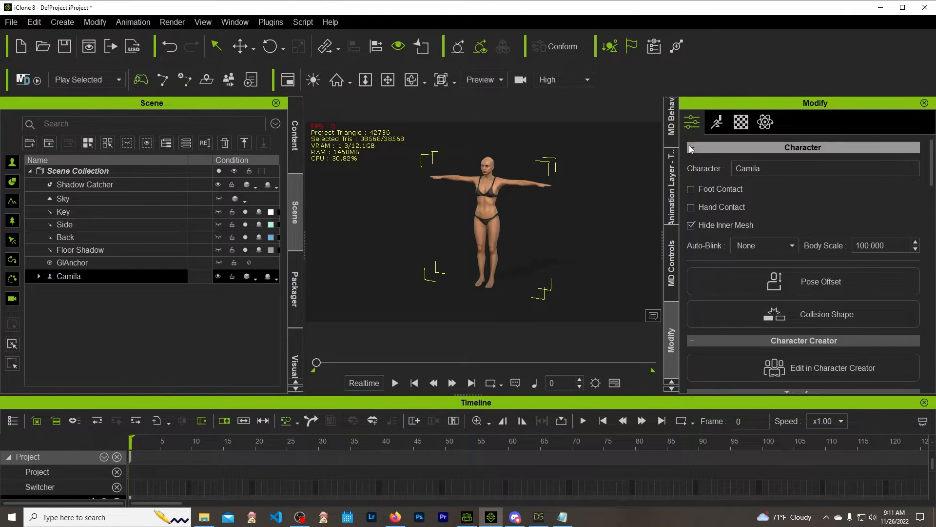
- Select Camila and launch Morph Creator from the Modify panel's Morph section
left_click(716, 122)
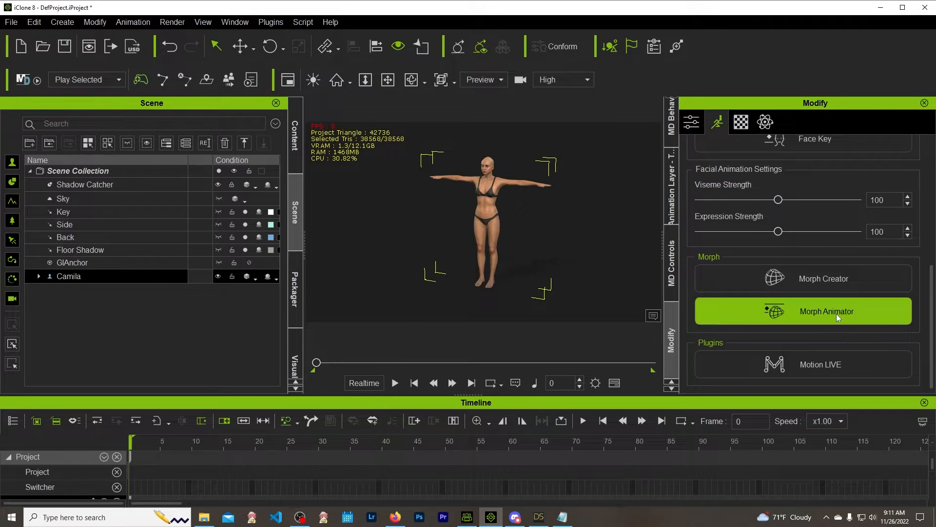
left_click(827, 311)
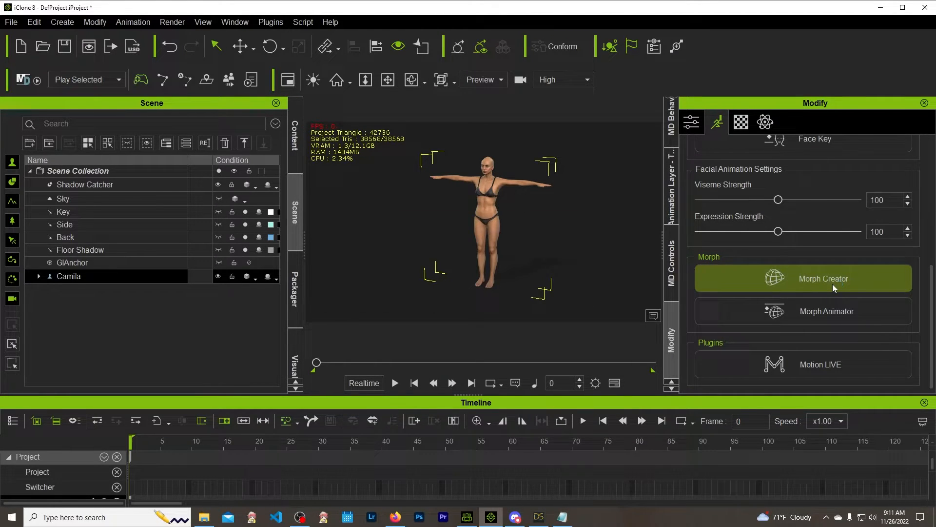
mouse_move(840, 290)
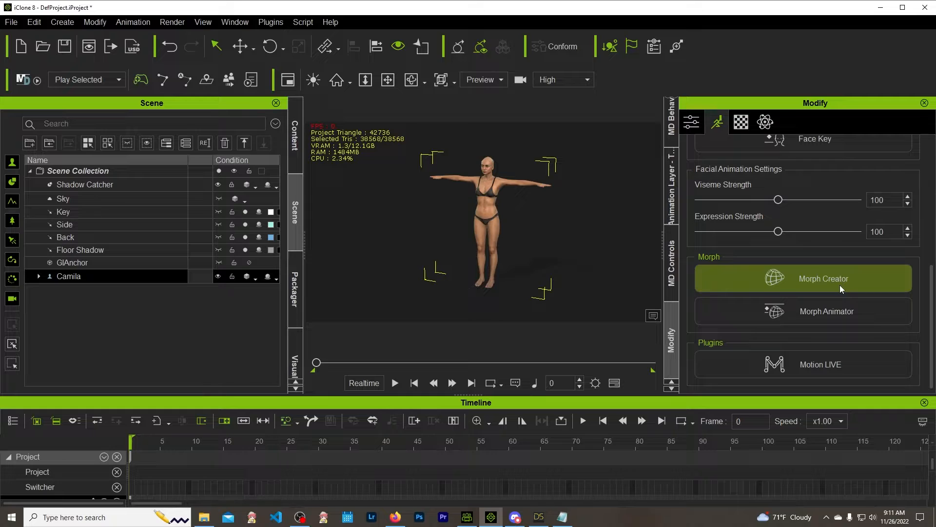
left_click(823, 278)
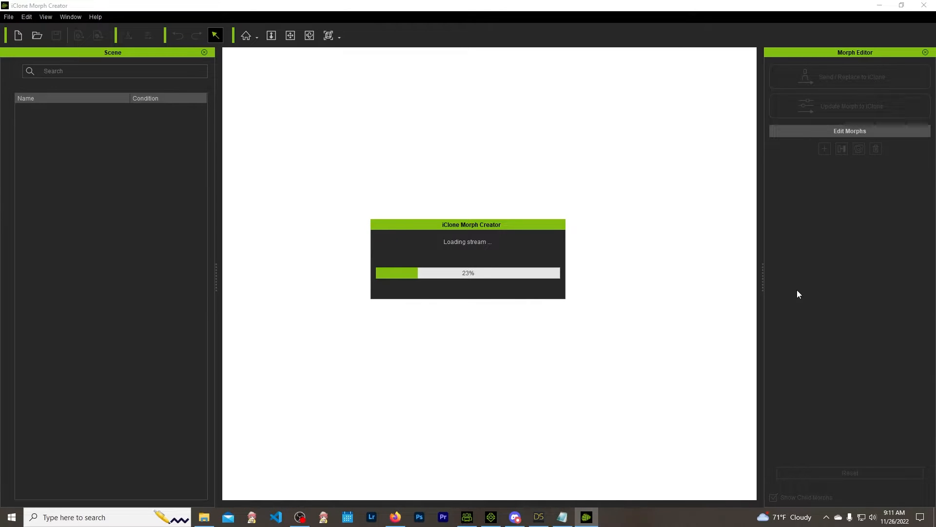
mouse_move(627, 326)
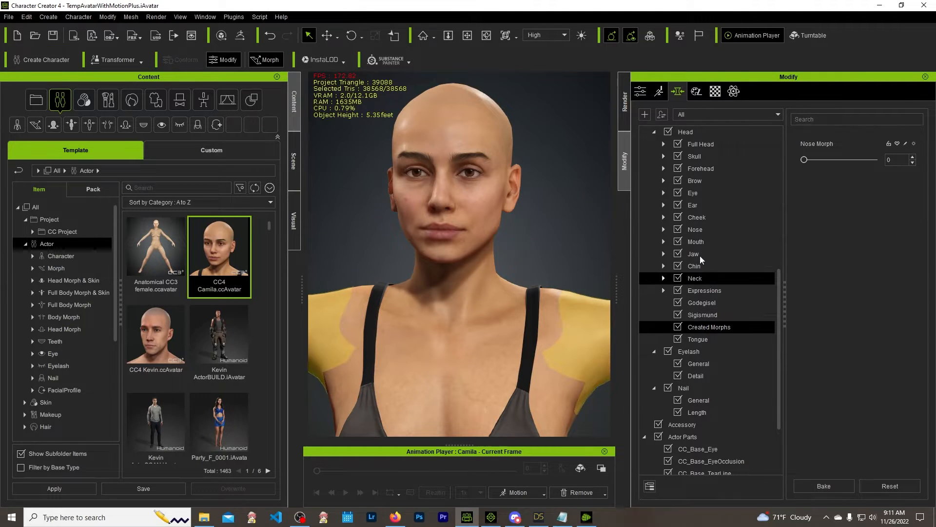
- Raise Camila's Nose Morph slider to 100 so her nose is fully reshaped
left_click_drag(804, 159, 842, 159)
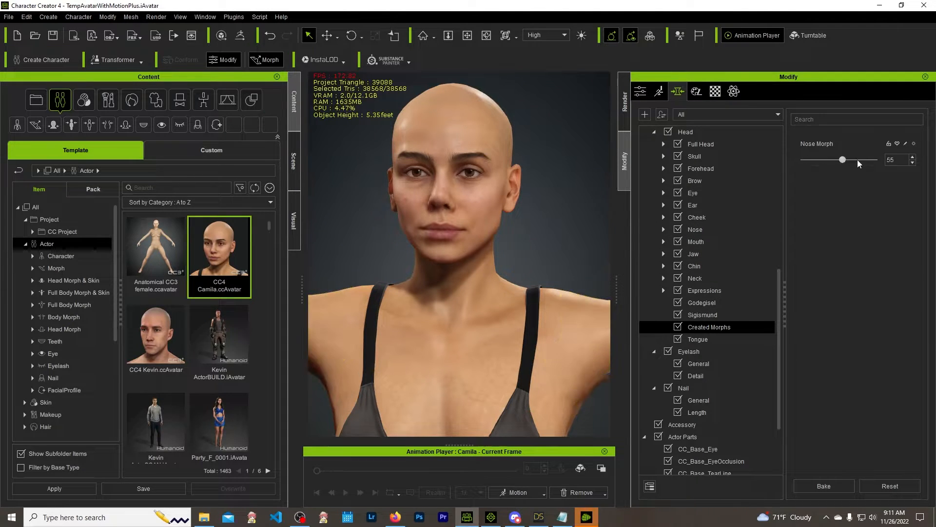
left_click_drag(842, 159, 875, 159)
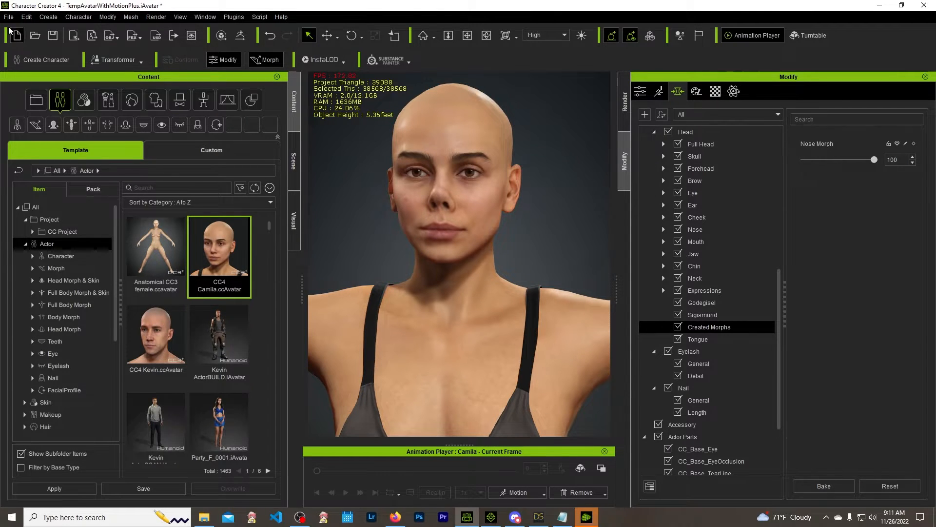
left_click(9, 17)
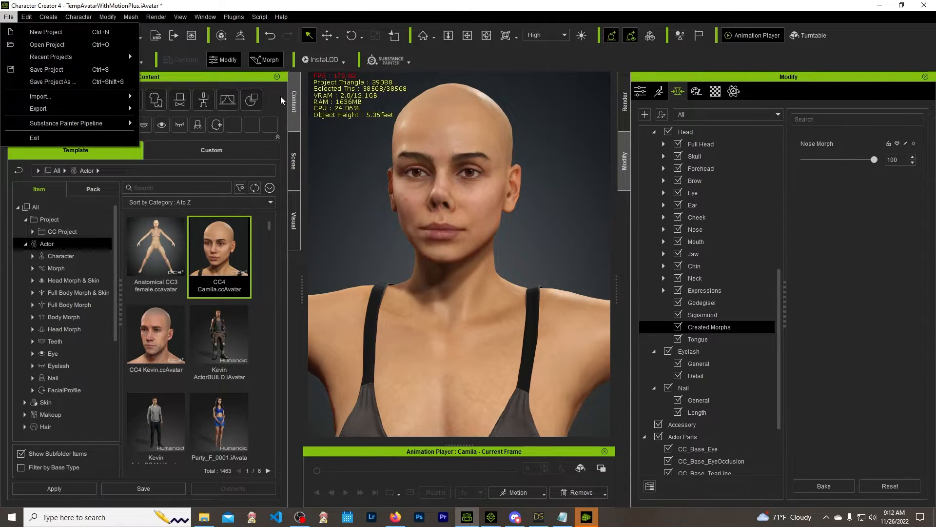
- Export Camila with current pose as OBJ 'Nose Up' into the Desktop temp folder
left_click(37, 108)
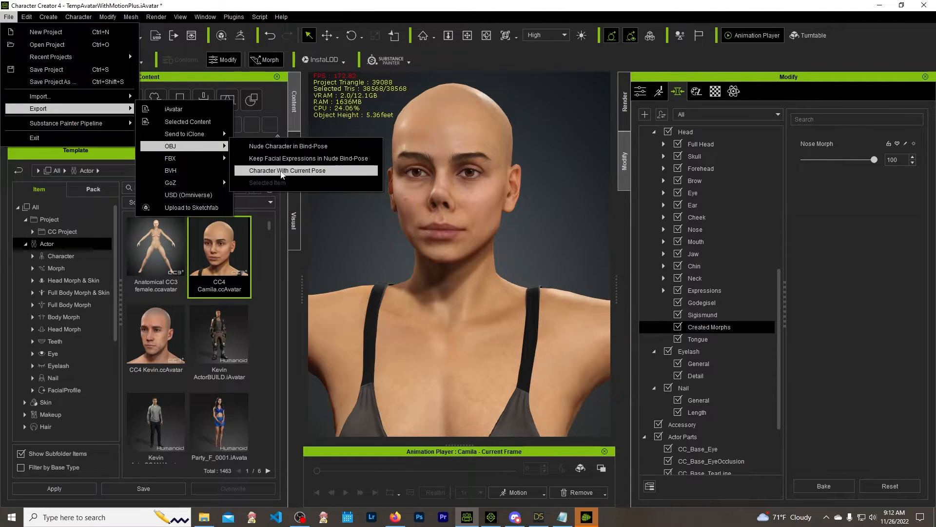
left_click(287, 170)
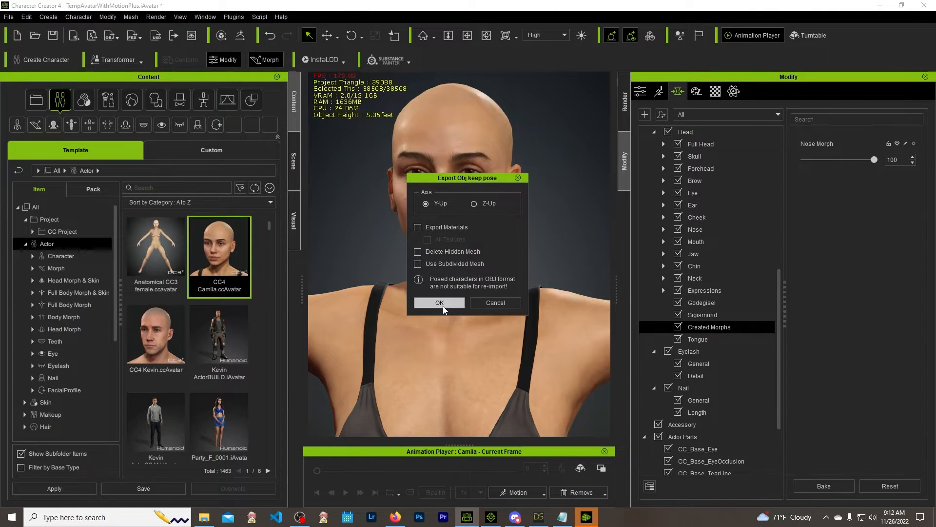
left_click(439, 303)
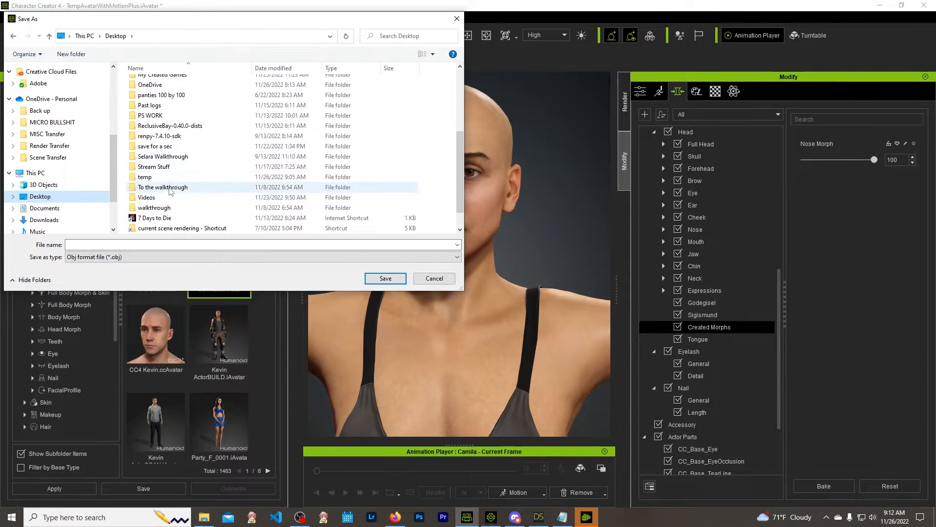
double_click(145, 176)
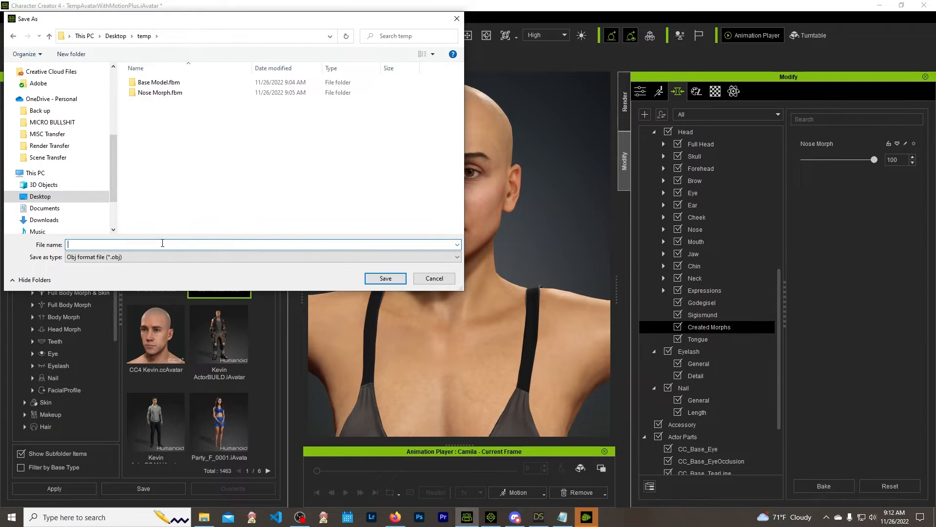
type("Nose Up")
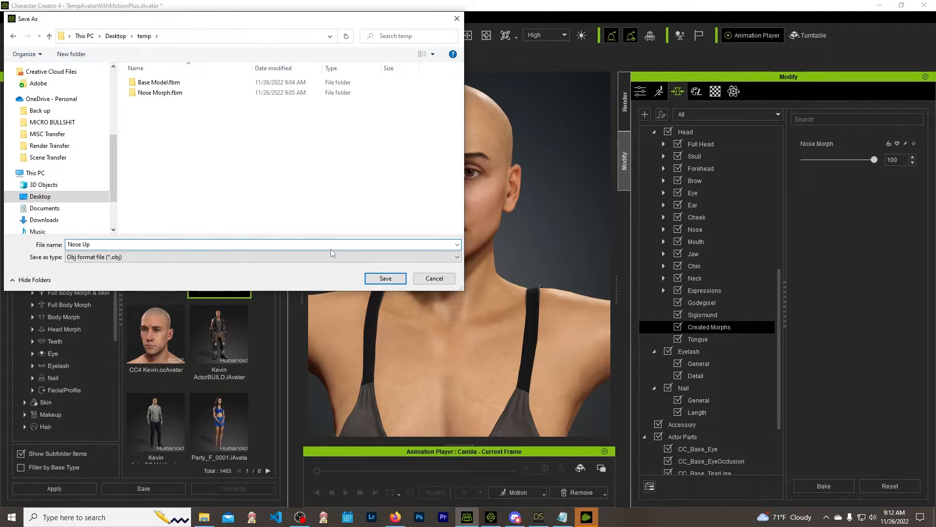
left_click(386, 278)
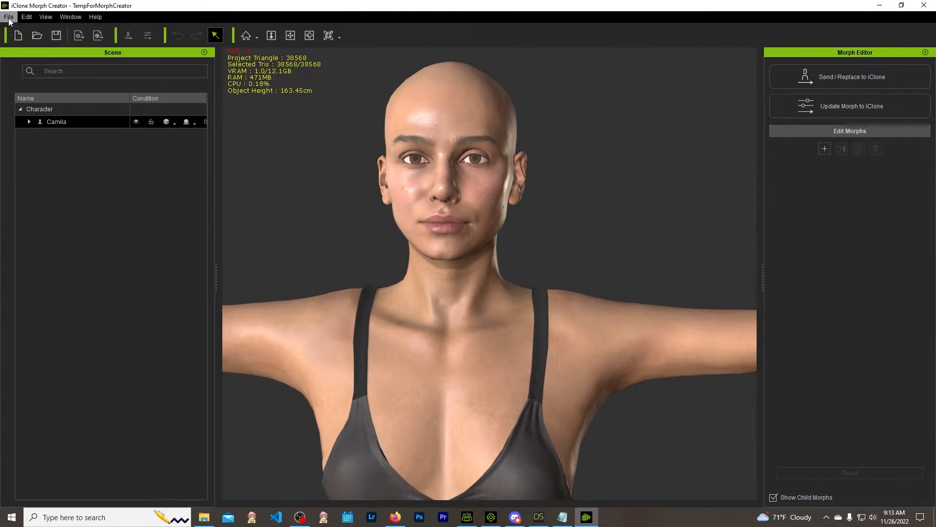
- Import the Nose Up OBJ from Desktop > temp as a morph target
left_click(8, 16)
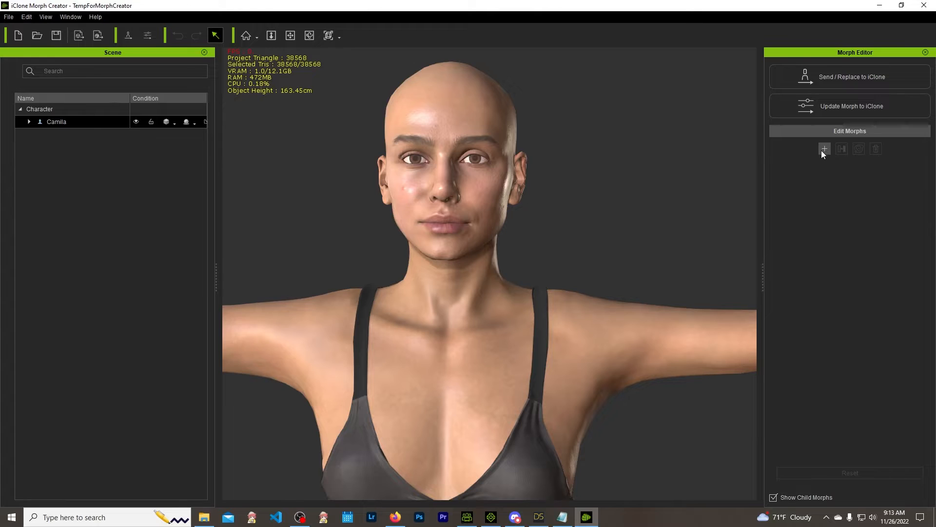
left_click(9, 16)
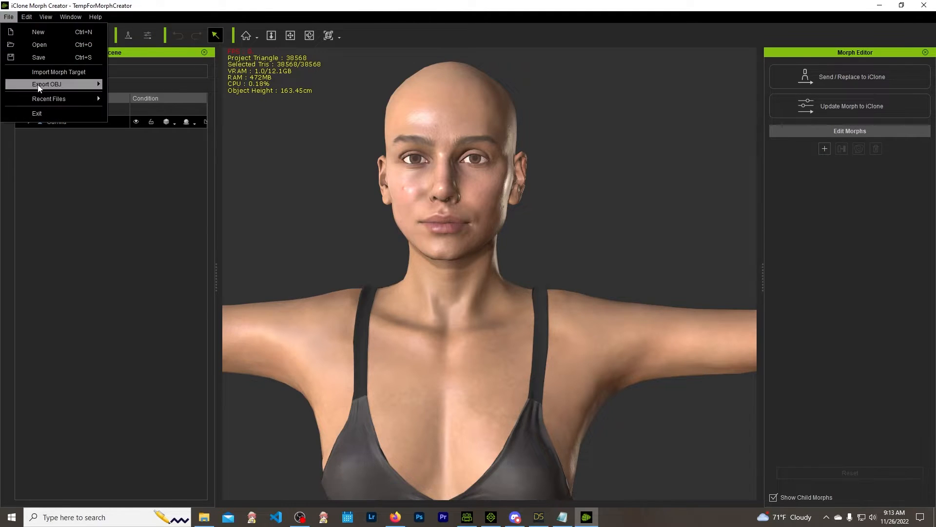
left_click(8, 17)
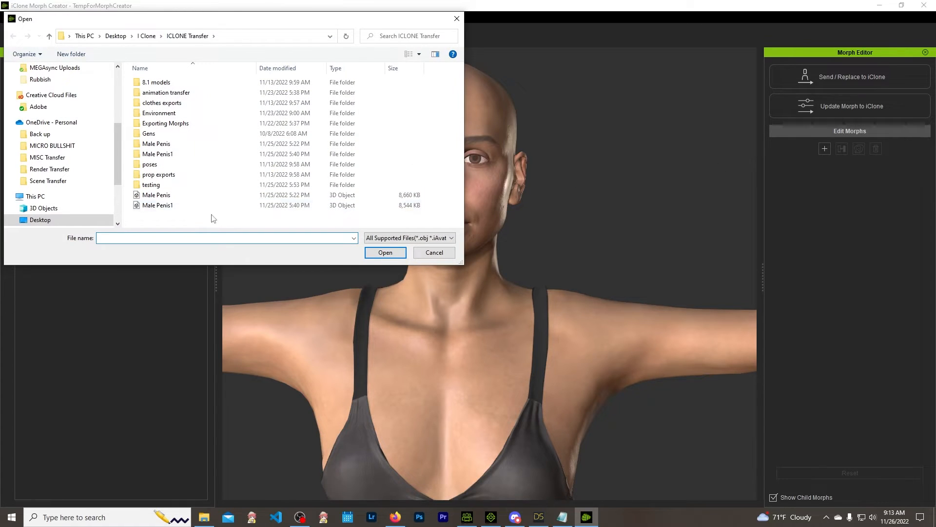
double_click(159, 113)
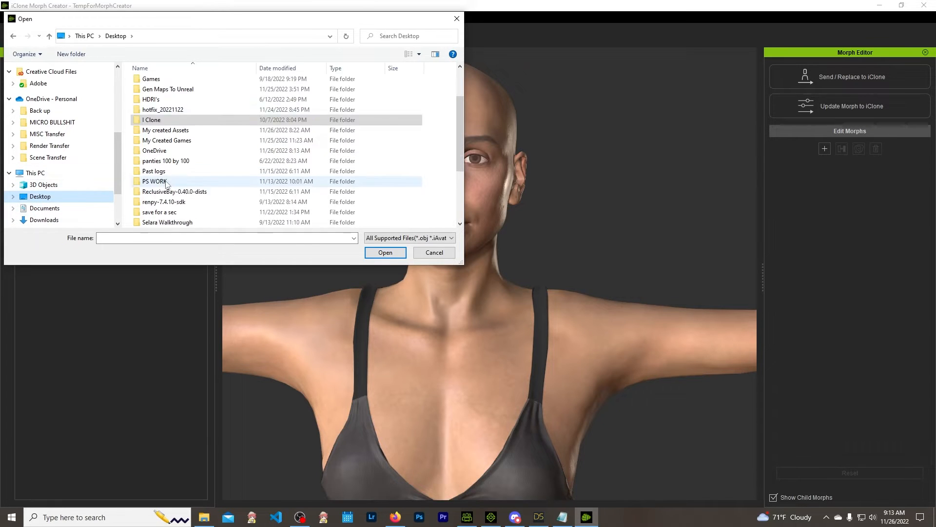
scroll("down", 3)
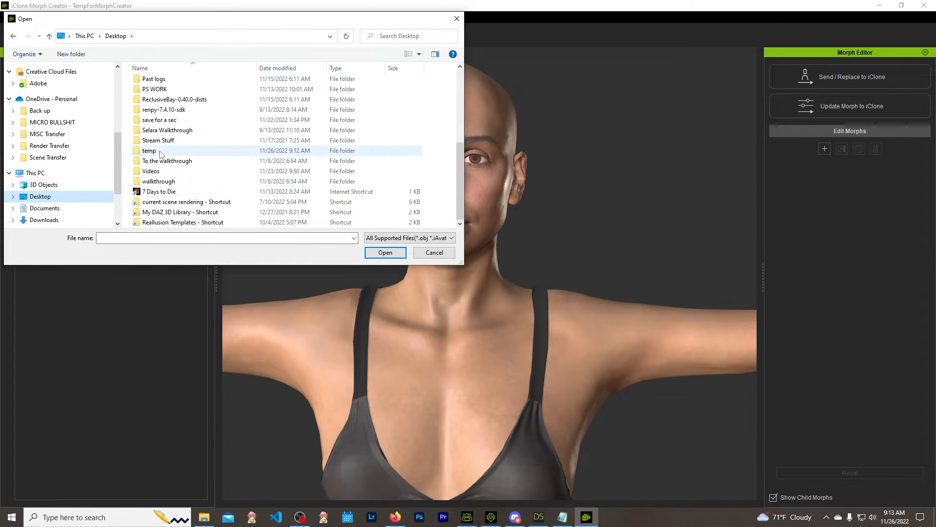
double_click(149, 150)
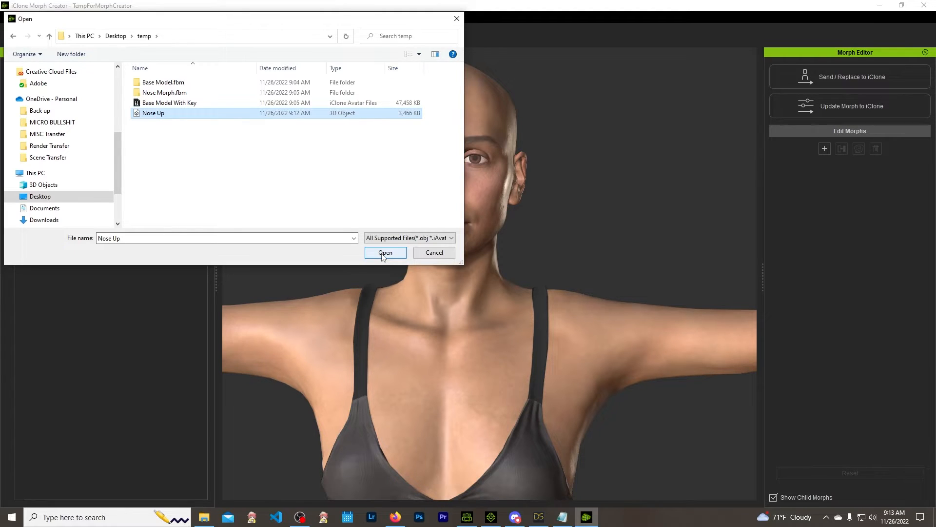
left_click(385, 252)
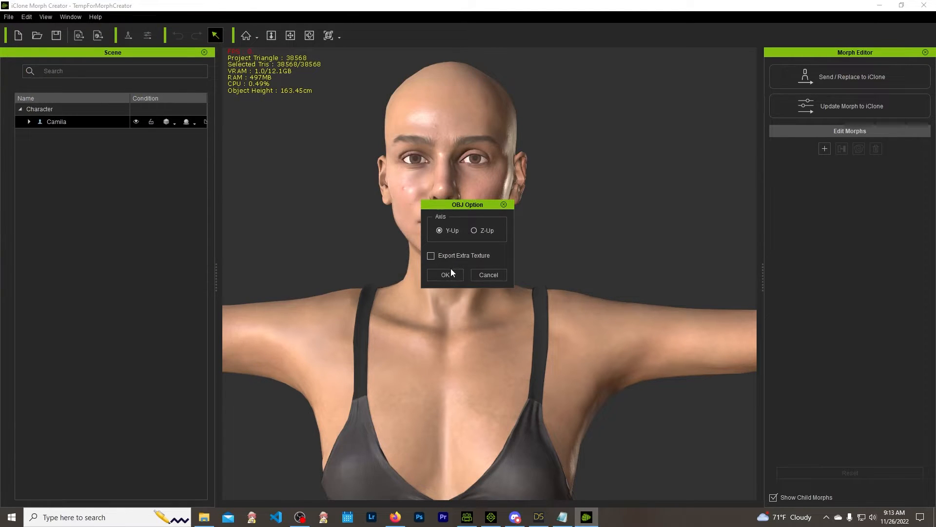
- Confirm the Y-up OBJ options, test the new Nose Up morph at full strength and return it to 0
left_click(445, 274)
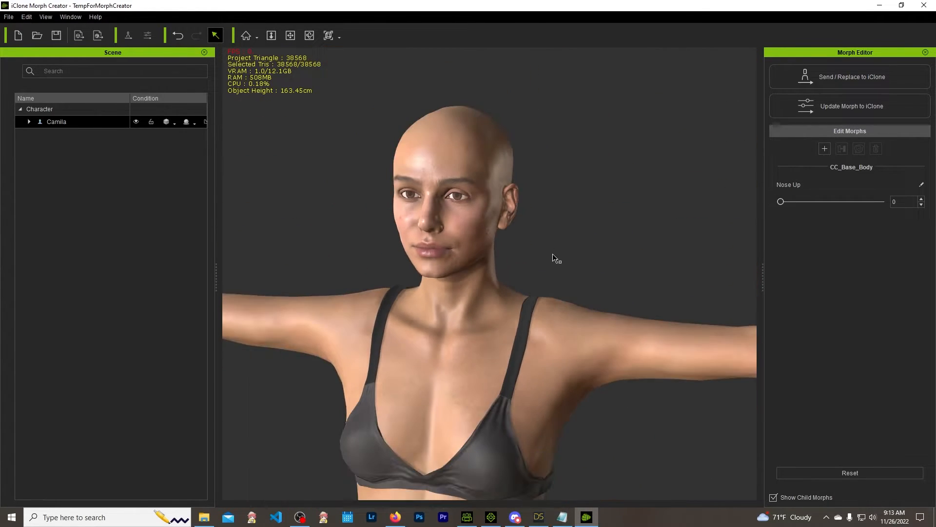
left_click_drag(556, 258, 490, 418)
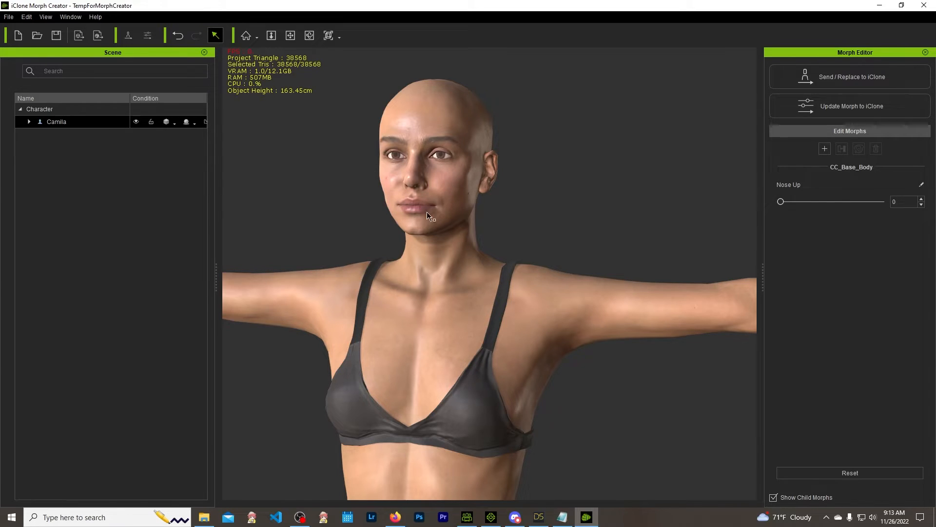
left_click_drag(780, 202, 883, 202)
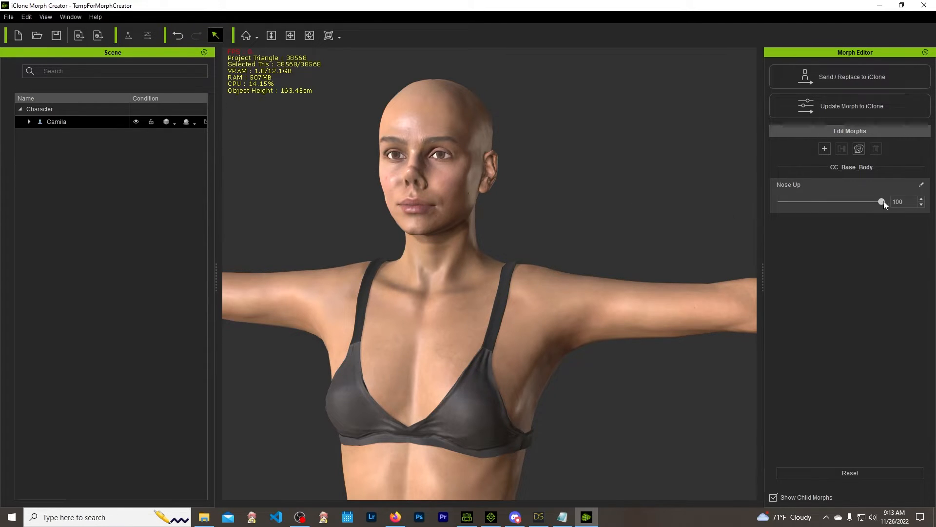
left_click_drag(882, 202, 819, 202)
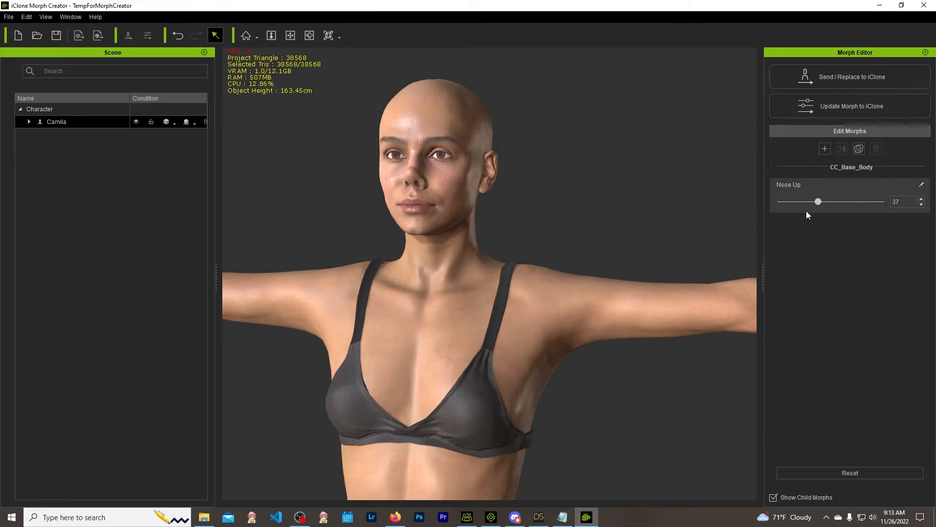
left_click_drag(818, 202, 780, 202)
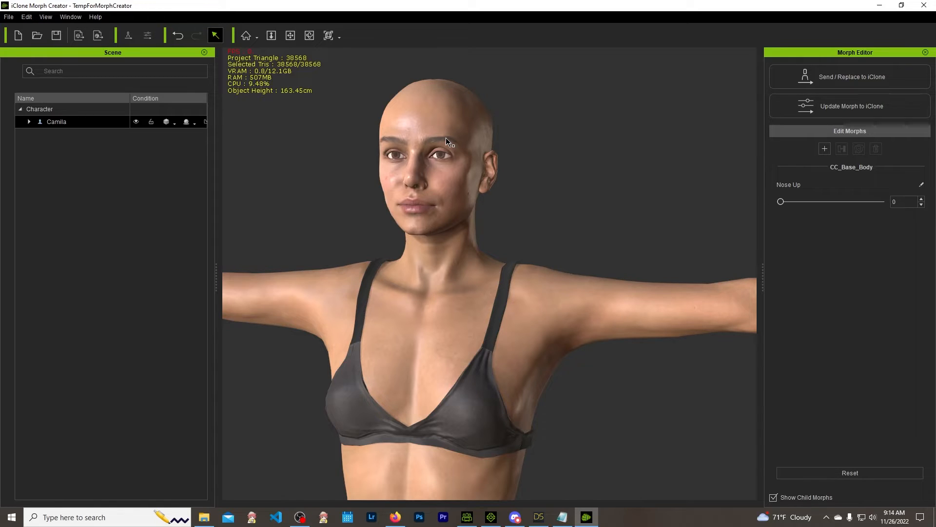
mouse_move(589, 218)
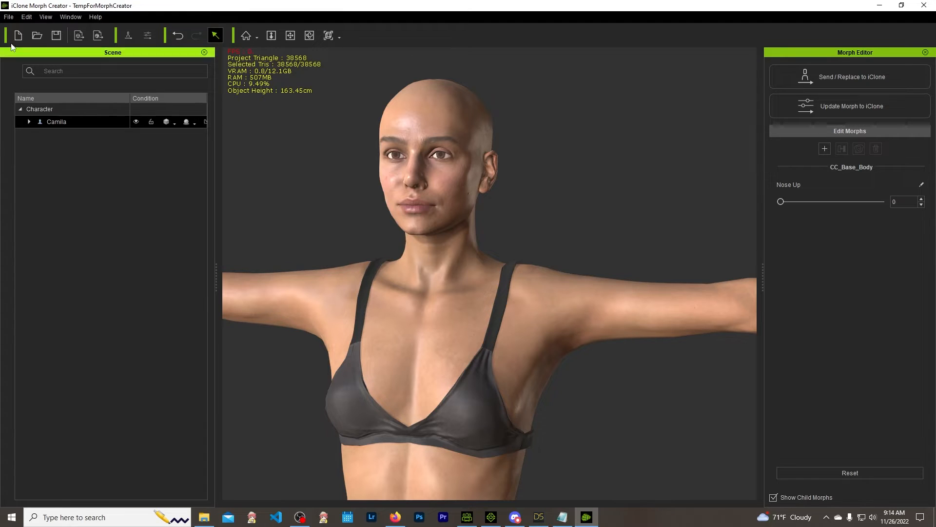
- Start File > Save, then cancel the Save As dialog without saving
left_click(8, 16)
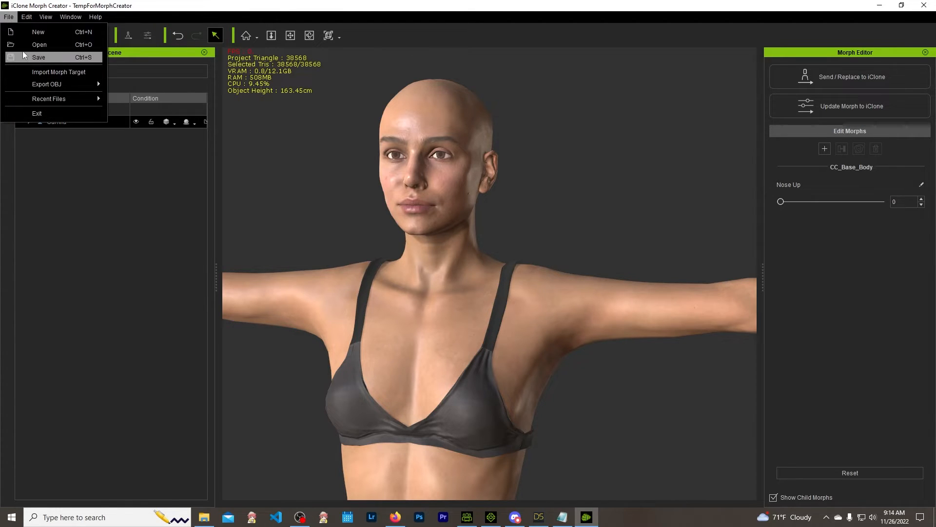
left_click(38, 58)
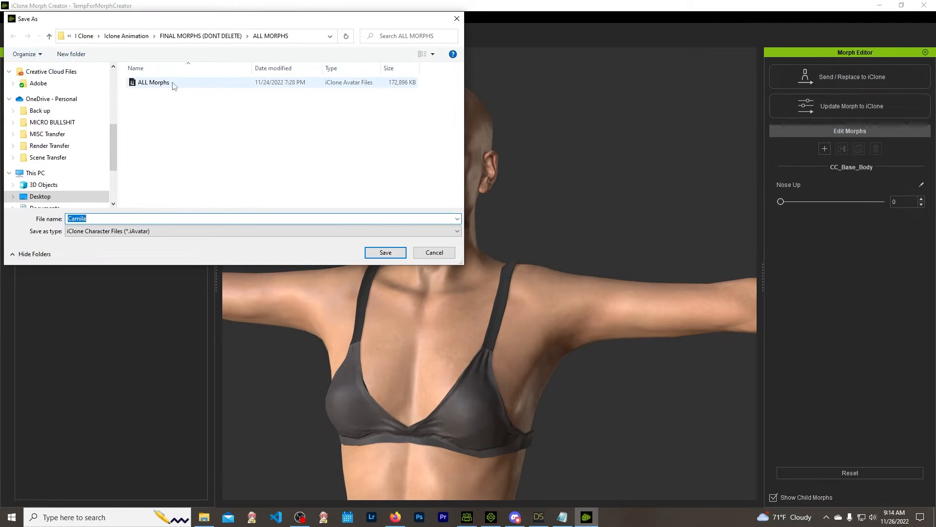
mouse_move(170, 84)
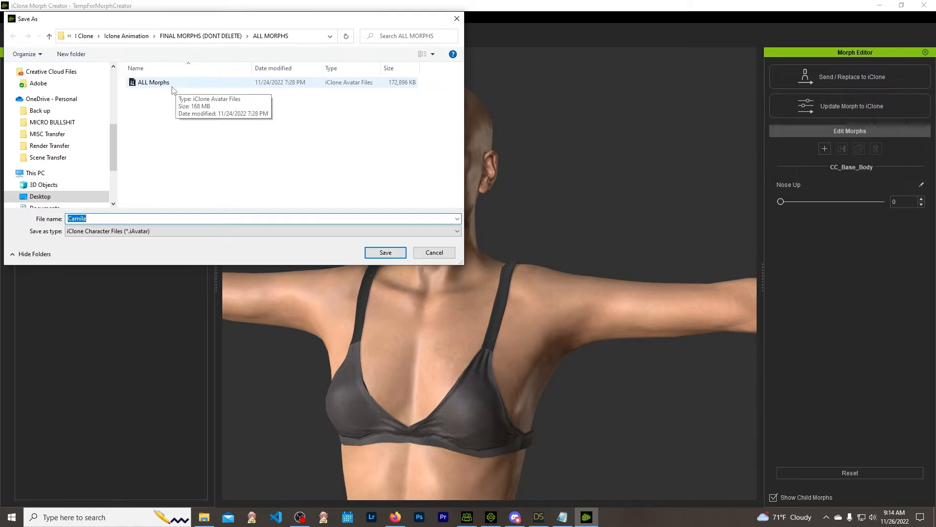
mouse_move(196, 118)
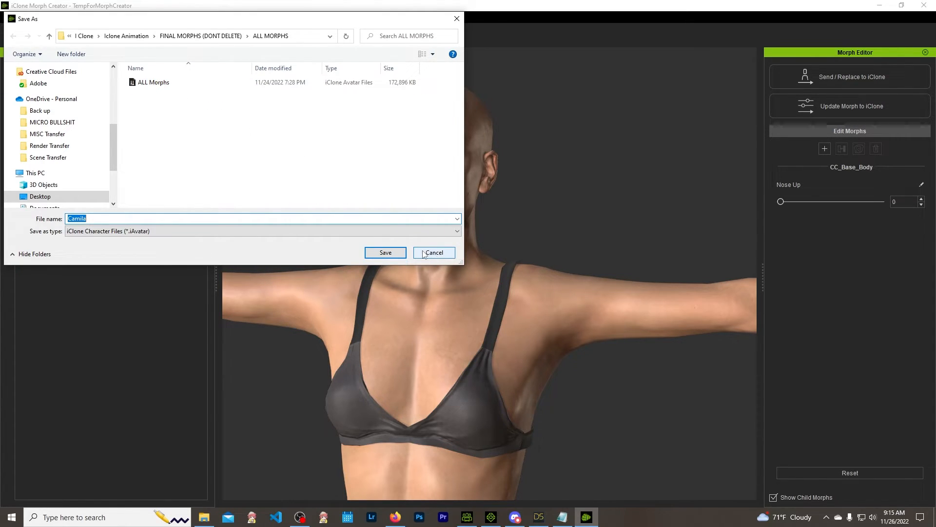
mouse_move(439, 257)
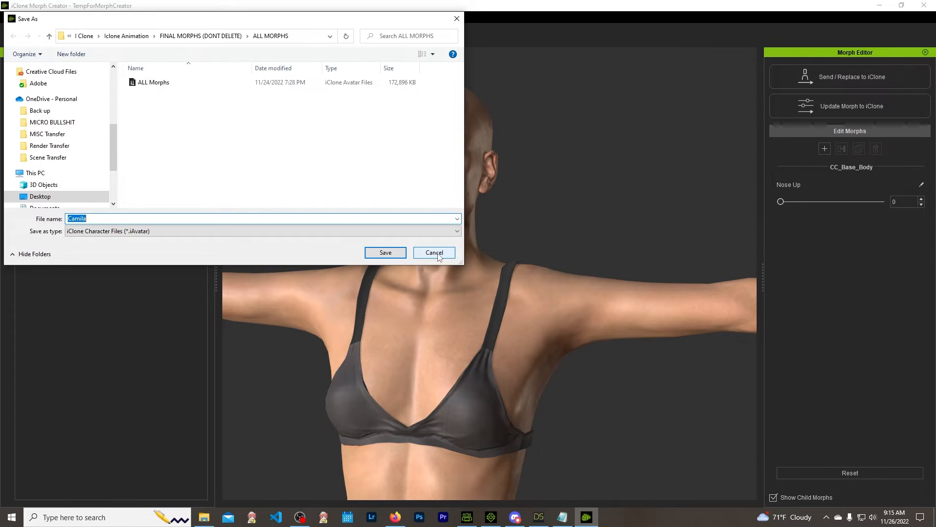
left_click(434, 252)
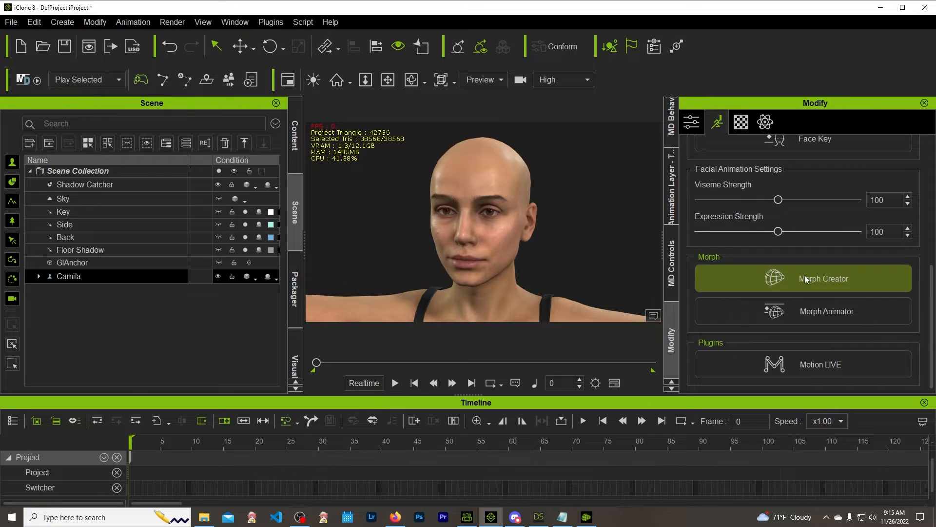
- Check Camila's Nose Up morph at 0 in the Morph Animator panel, then close it
left_click(827, 311)
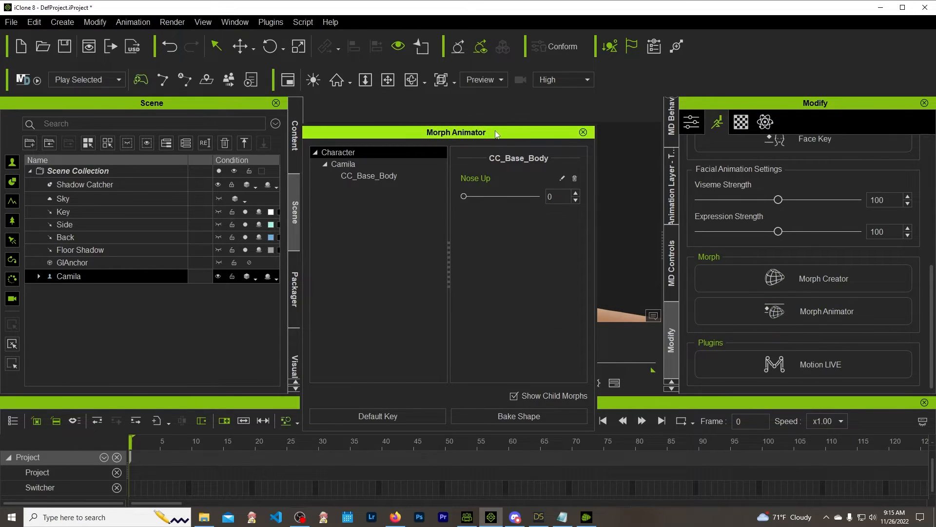
left_click_drag(463, 196, 276, 223)
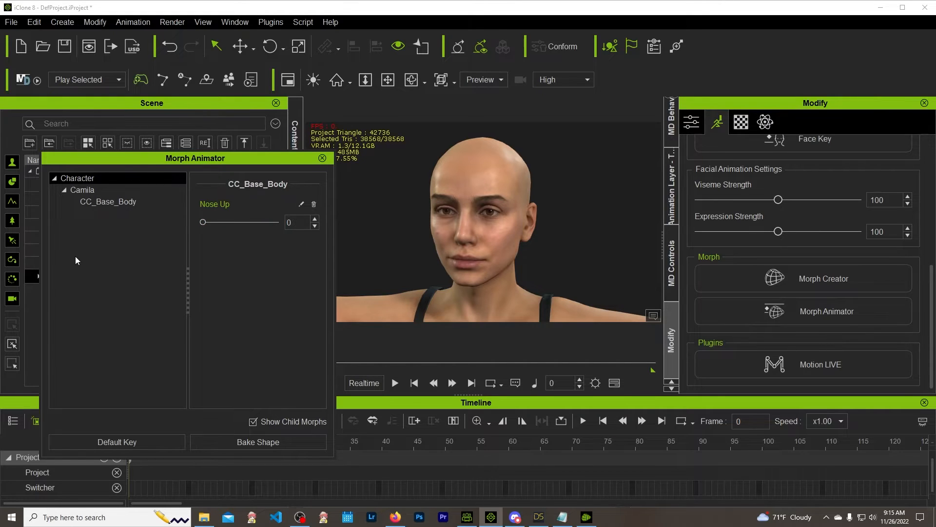
left_click(323, 158)
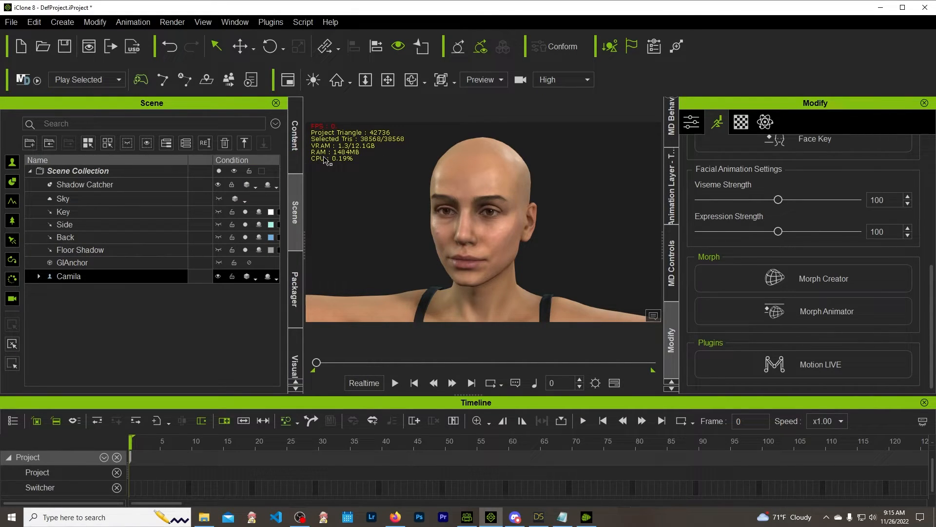
mouse_move(351, 148)
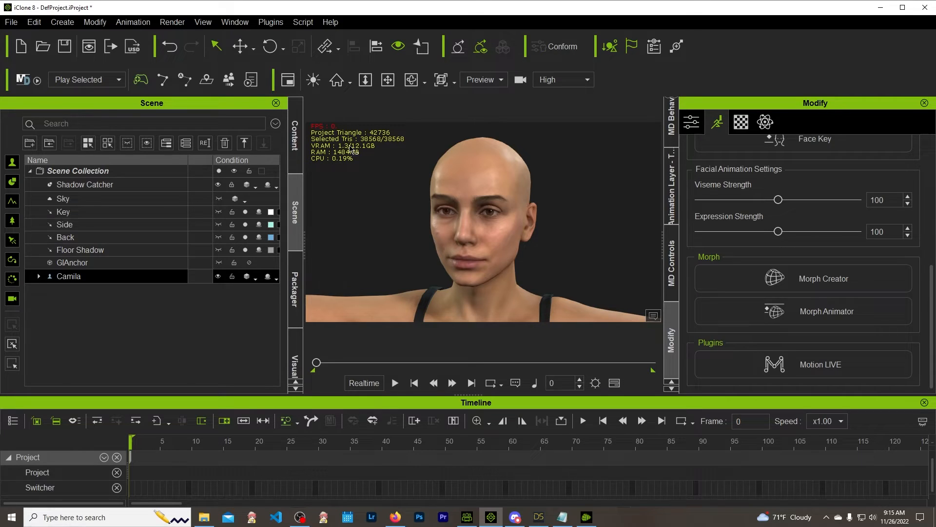
mouse_move(523, 311)
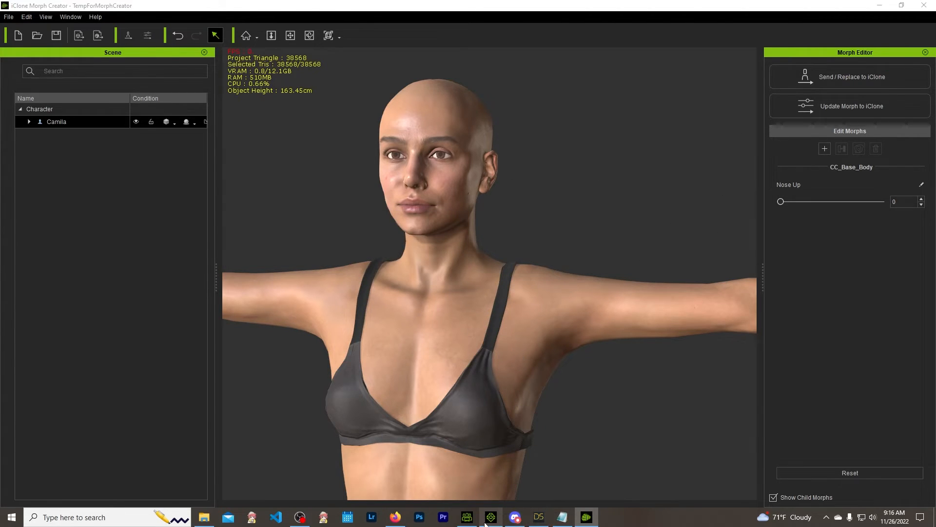
- Resend Camila from iClone 8 to Morph Creator, discarding the previous project unsaved
left_click(490, 517)
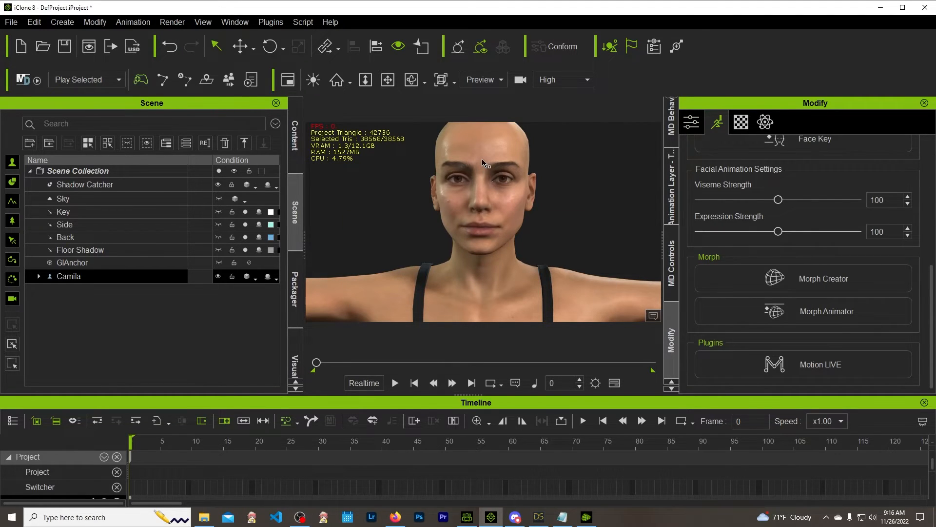
left_click(824, 278)
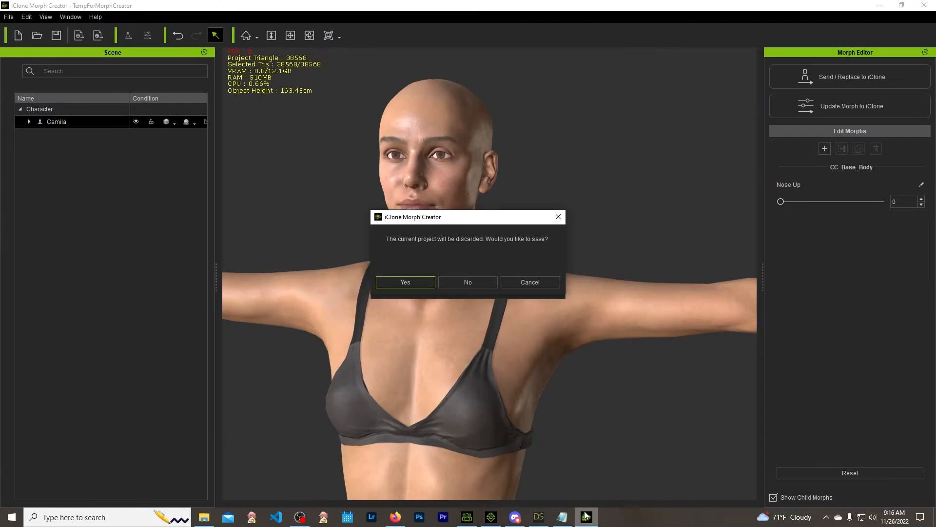
mouse_move(467, 282)
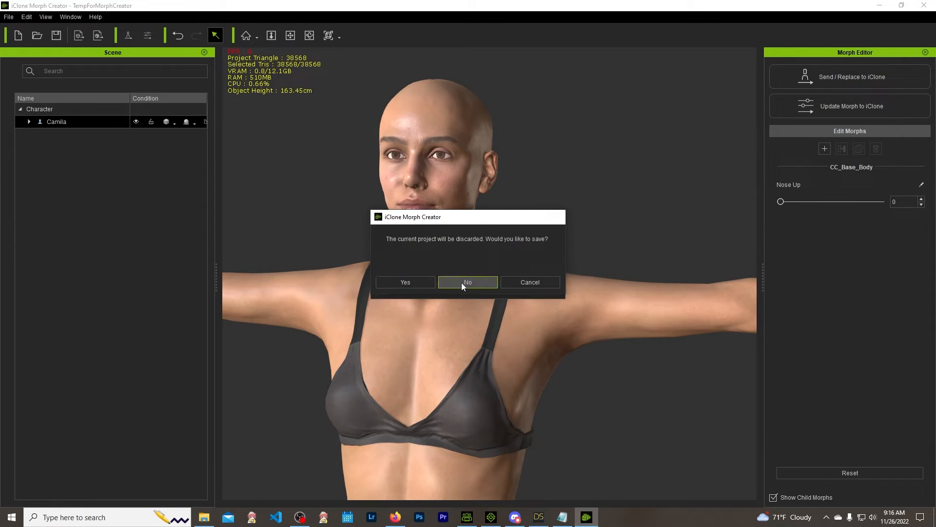
left_click(467, 282)
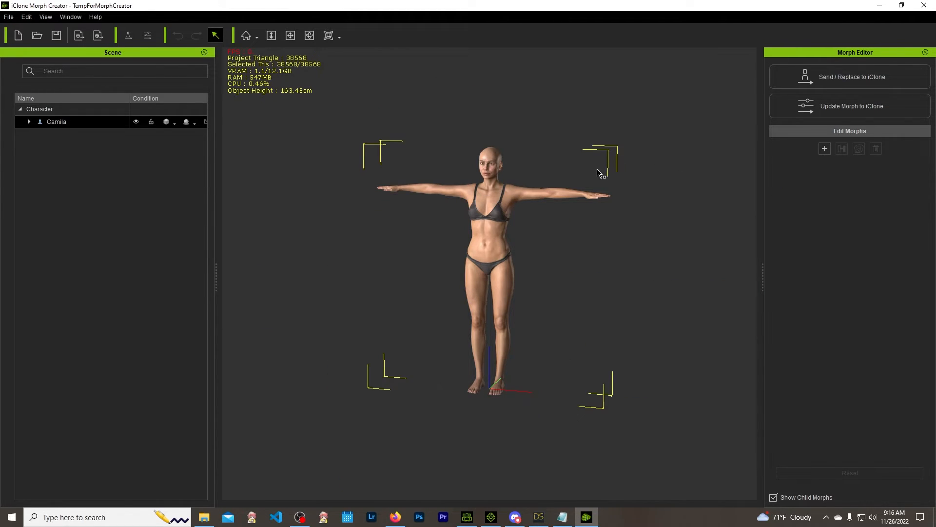
scroll("up", 3)
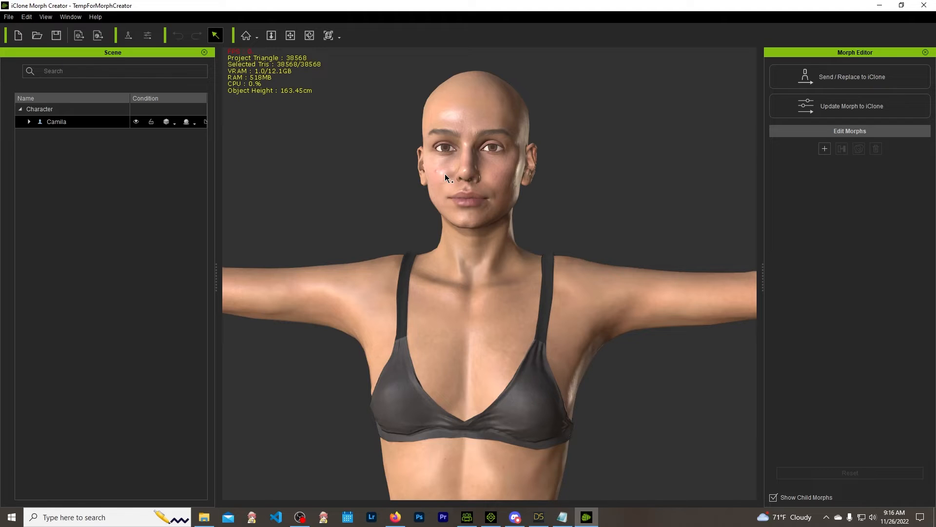
mouse_move(458, 217)
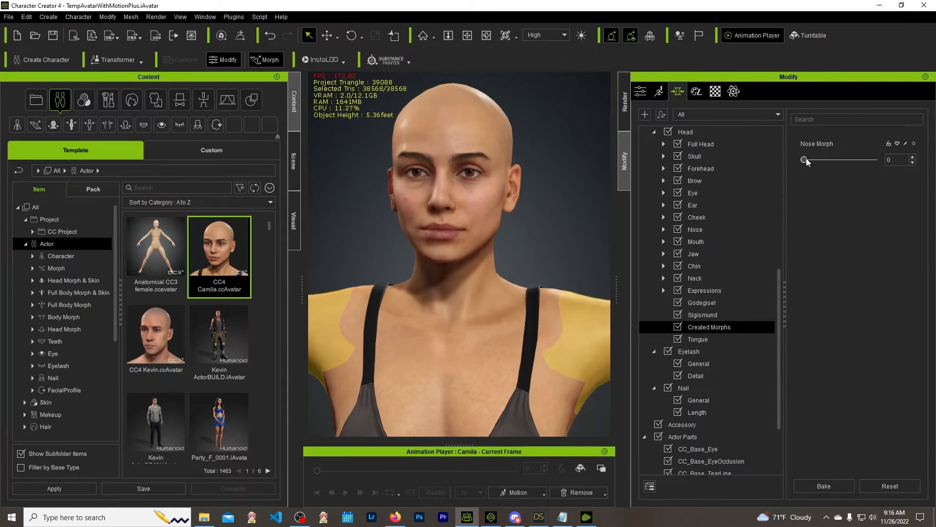
- With CC4's Nose Morph at 100, add Nose Up.obj as a new morph under CC_Base_Body
left_click_drag(806, 159, 875, 159)
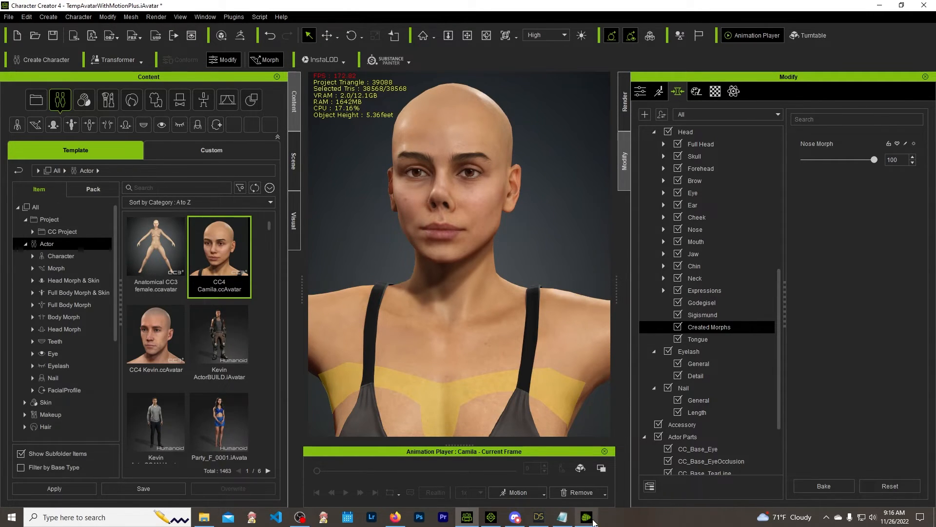
left_click(584, 517)
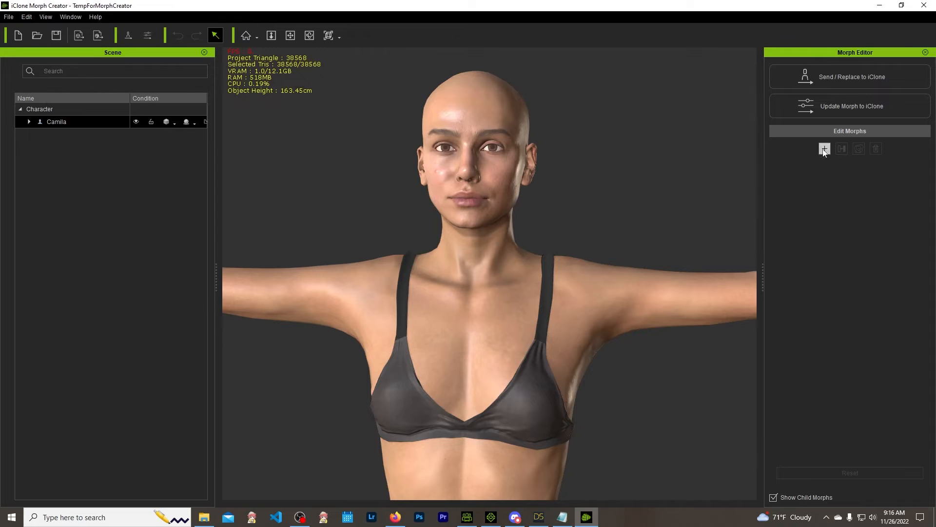
left_click(824, 149)
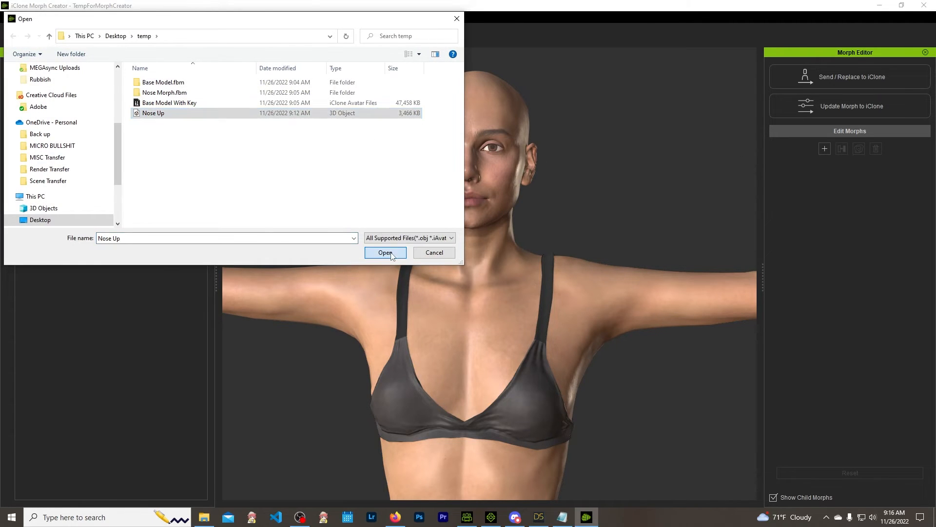
left_click(385, 252)
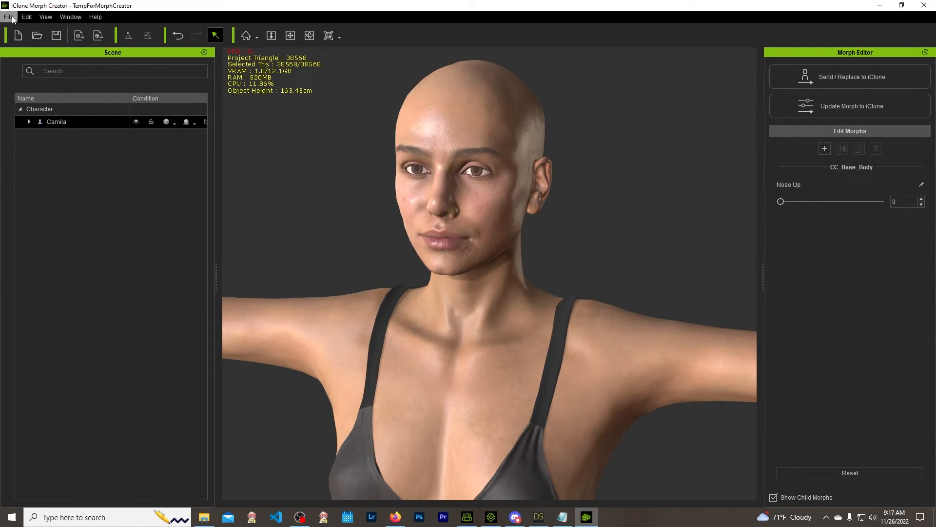
- Save Camila with her Nose Up morph as iAvatar 'Camila' in ALL MORPHS, answering No to discard
left_click(9, 17)
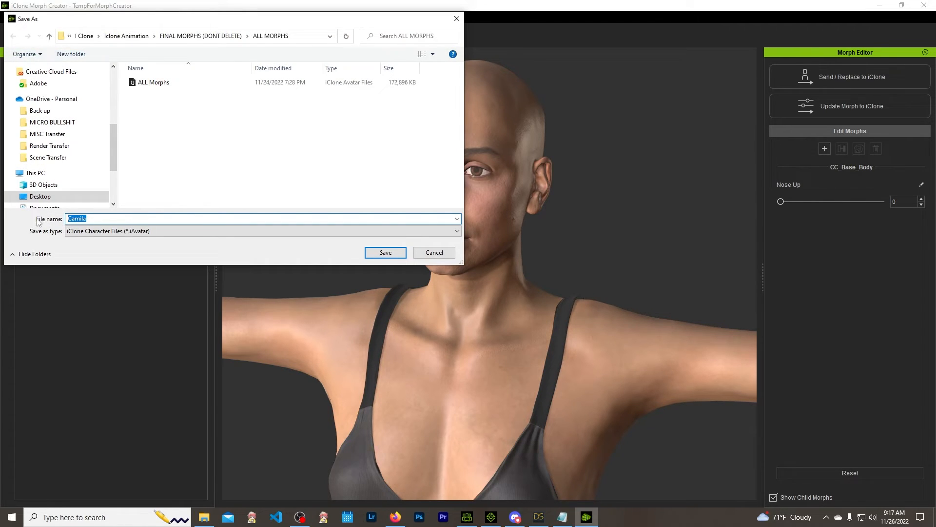
left_click(385, 252)
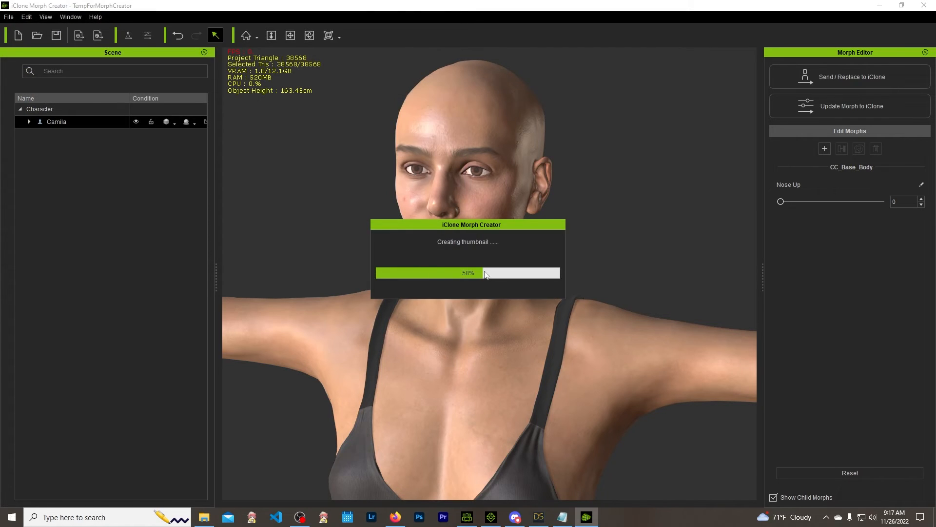
mouse_move(474, 255)
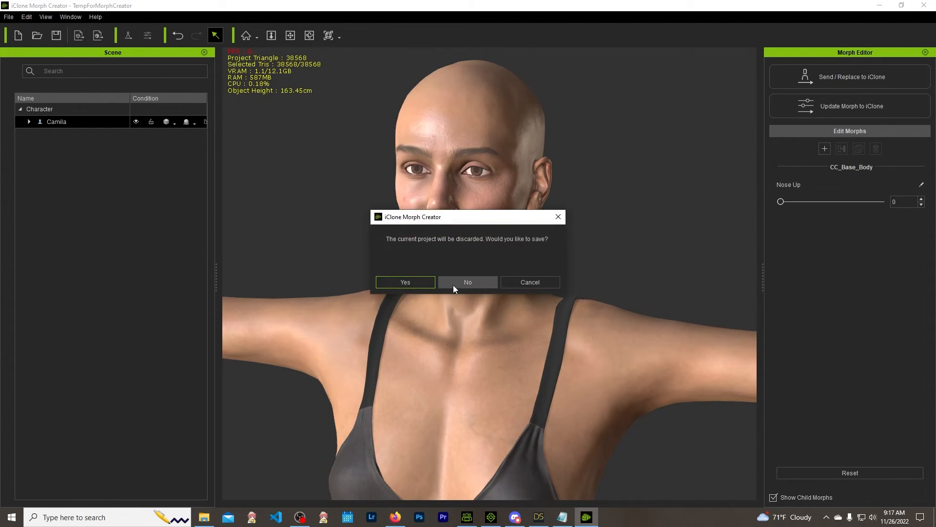
left_click(467, 282)
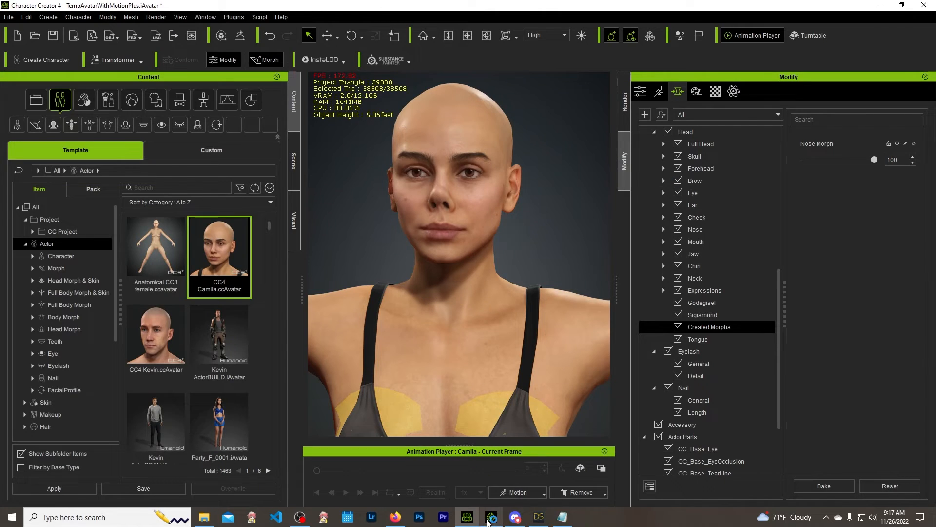
- From iClone 8, send Camila to Morph Creator and load the saved Camila.iAvatar with its Nose Up morph
left_click(491, 517)
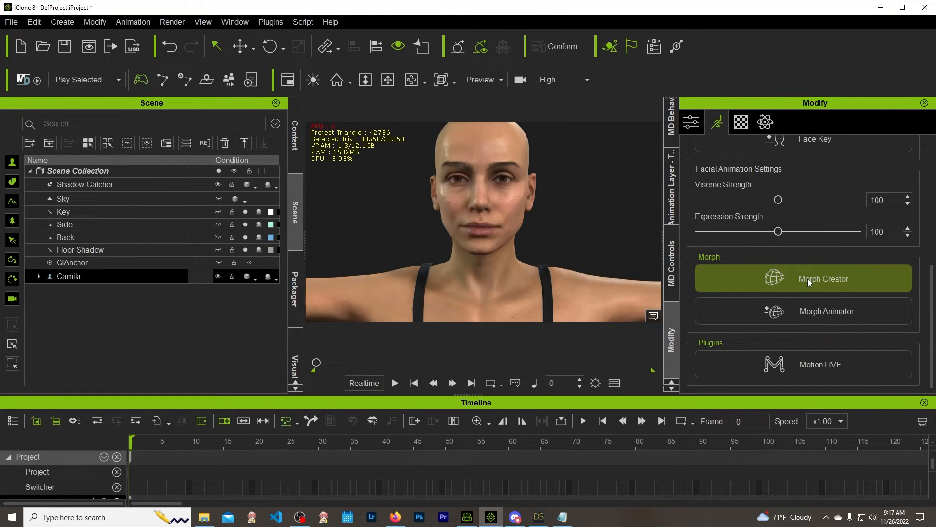
left_click(803, 279)
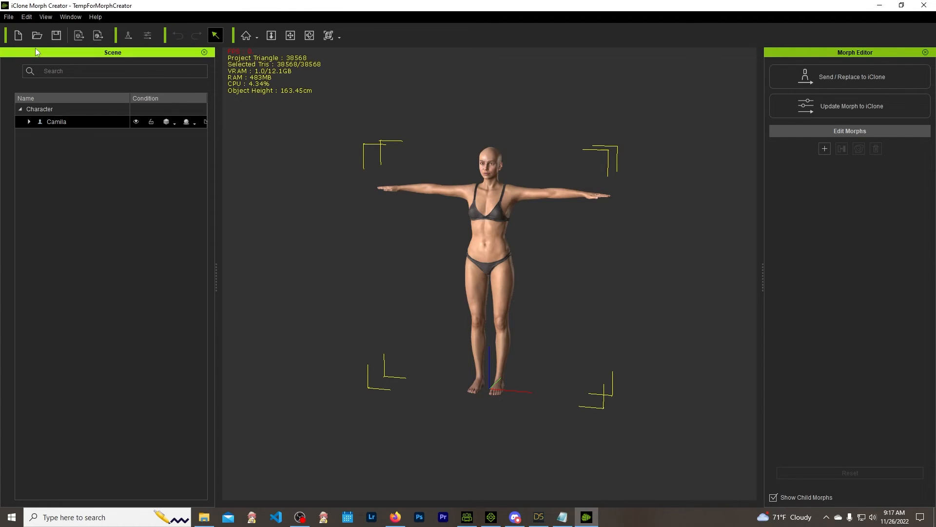
left_click(36, 35)
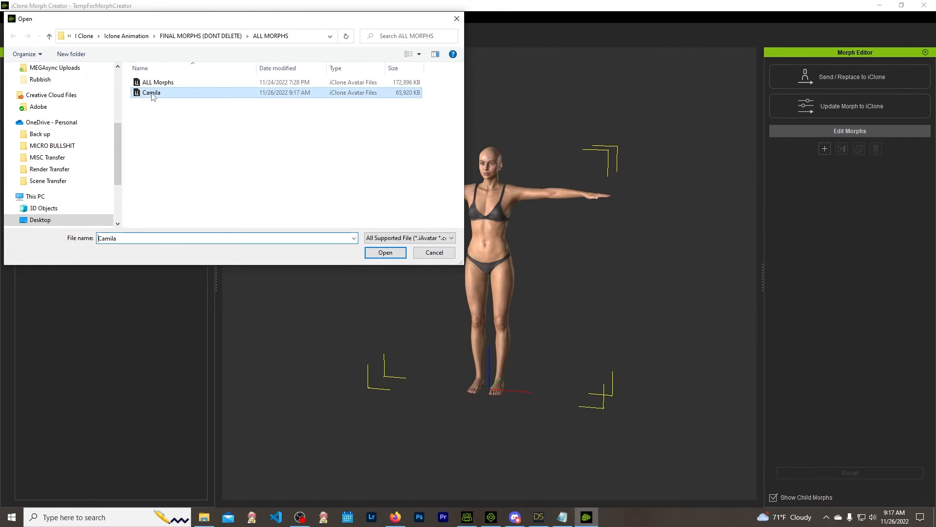
left_click(385, 252)
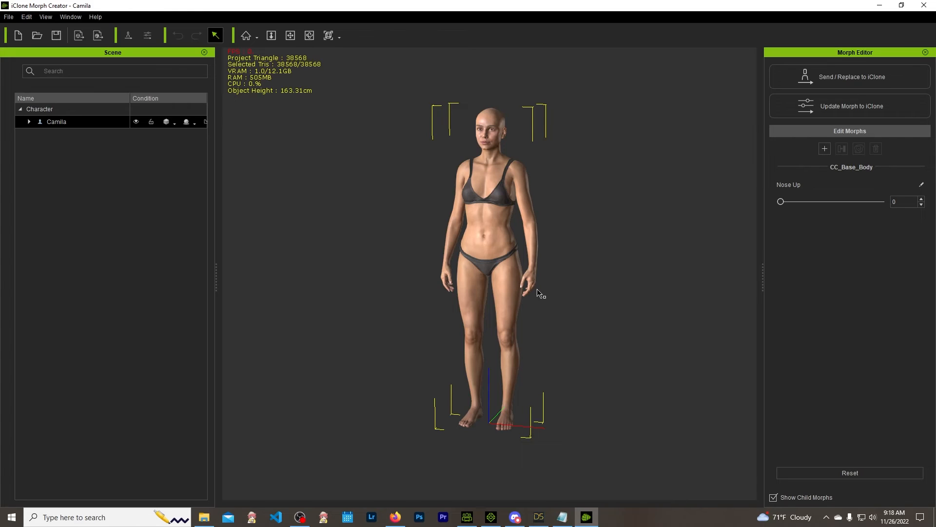
mouse_move(567, 283)
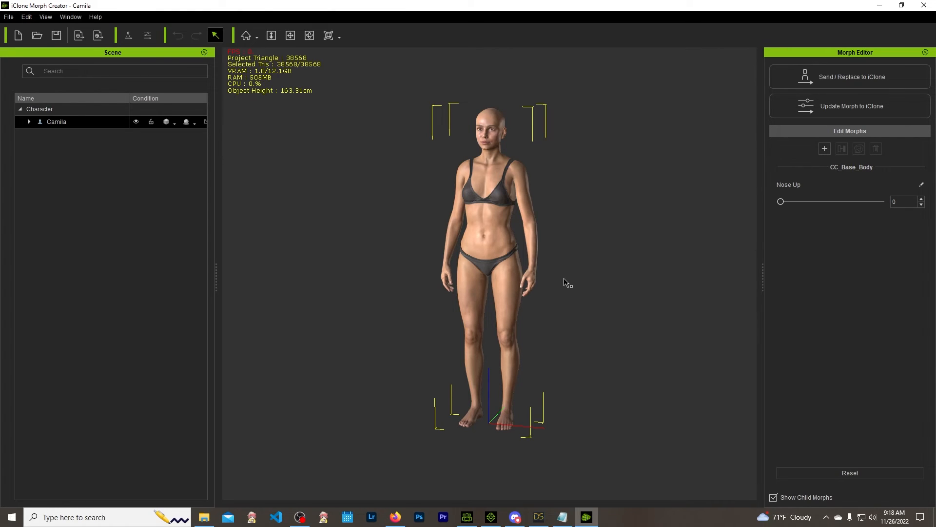
mouse_move(508, 201)
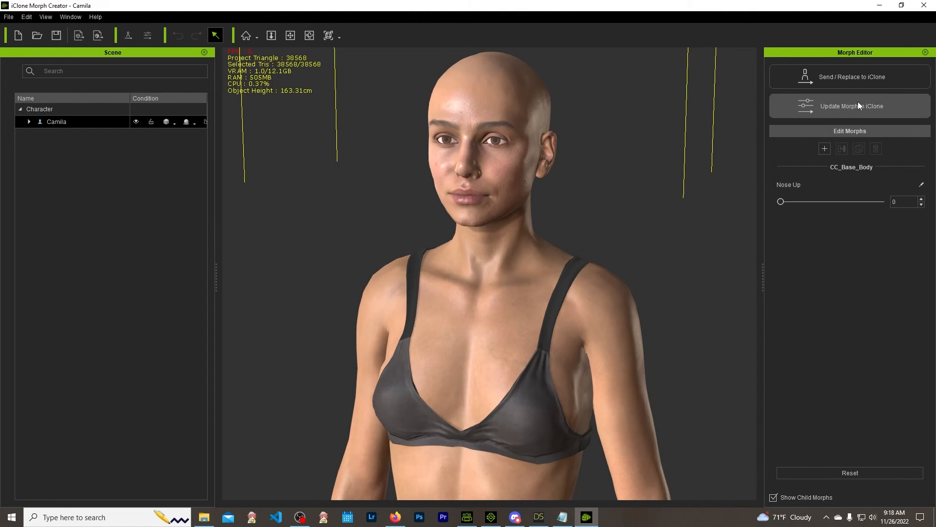
mouse_move(545, 125)
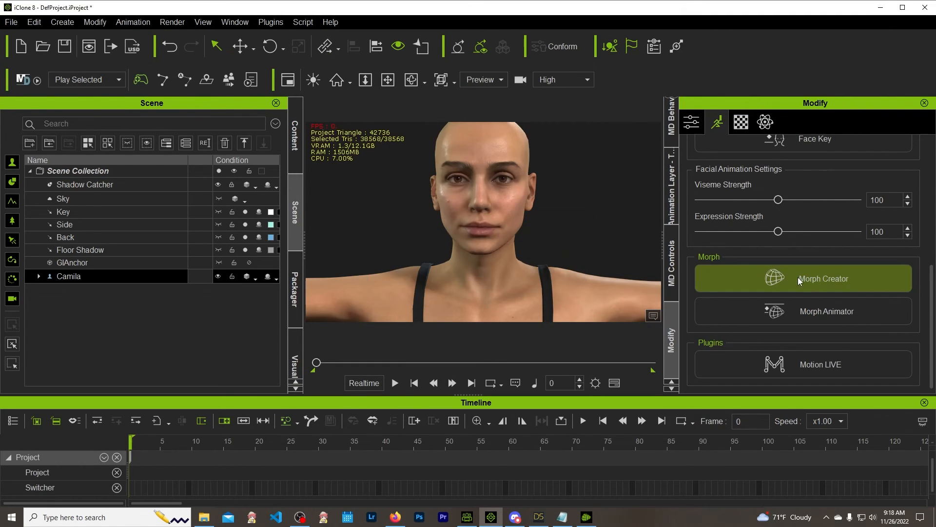
- Resend Camila from iClone 8 to Morph Creator and inspect her with Nose Up listed at zero
left_click(803, 278)
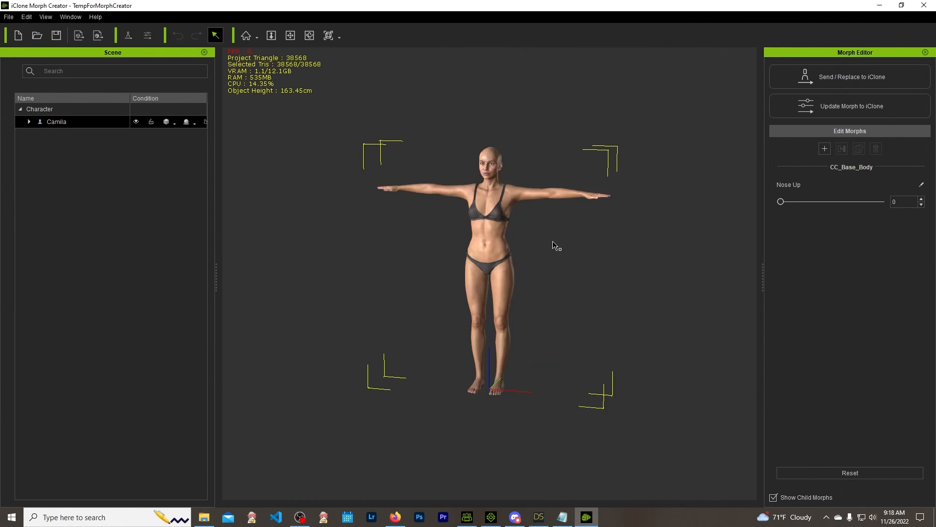
scroll("up", 3)
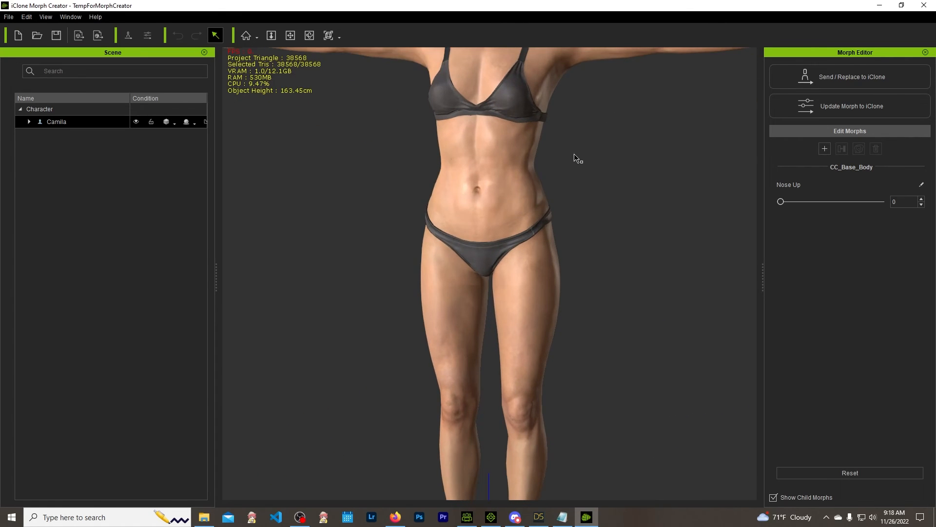